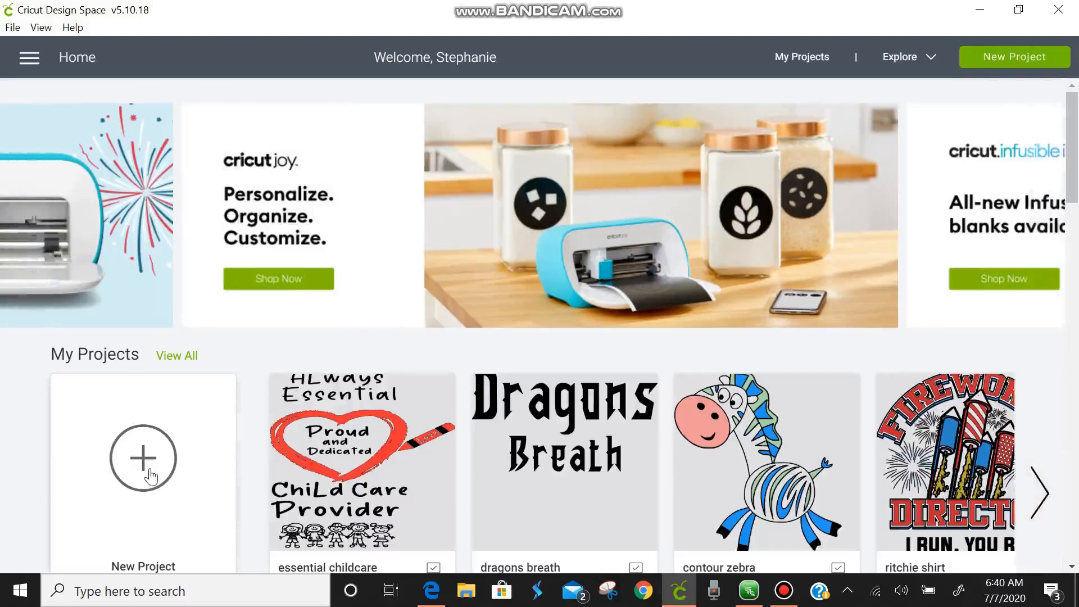
Start a new blank project, replacing the unsaved project on the canvas.
click(1013, 56)
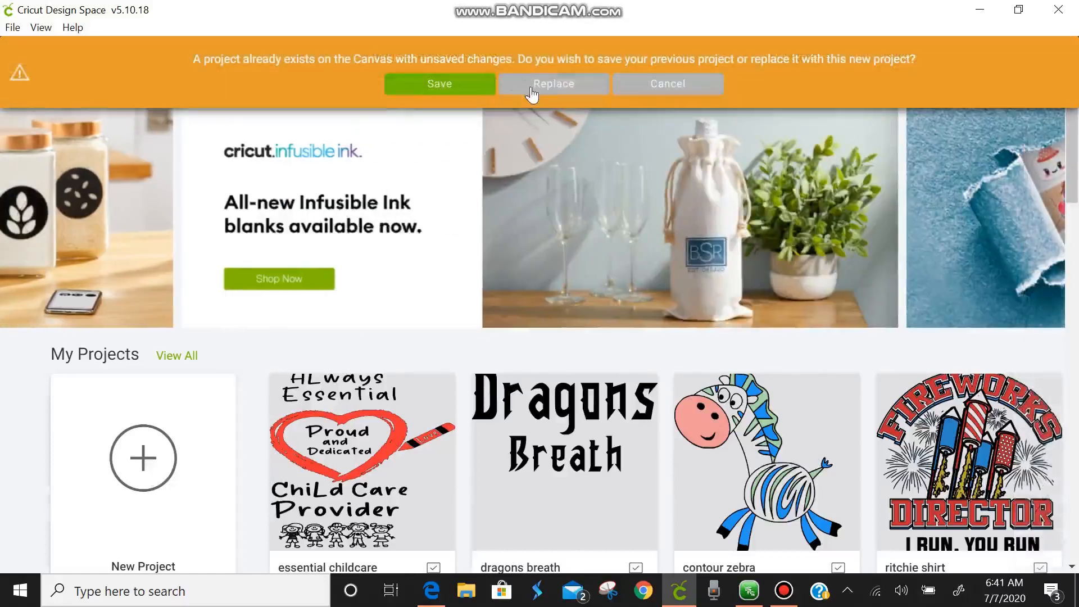
click(553, 83)
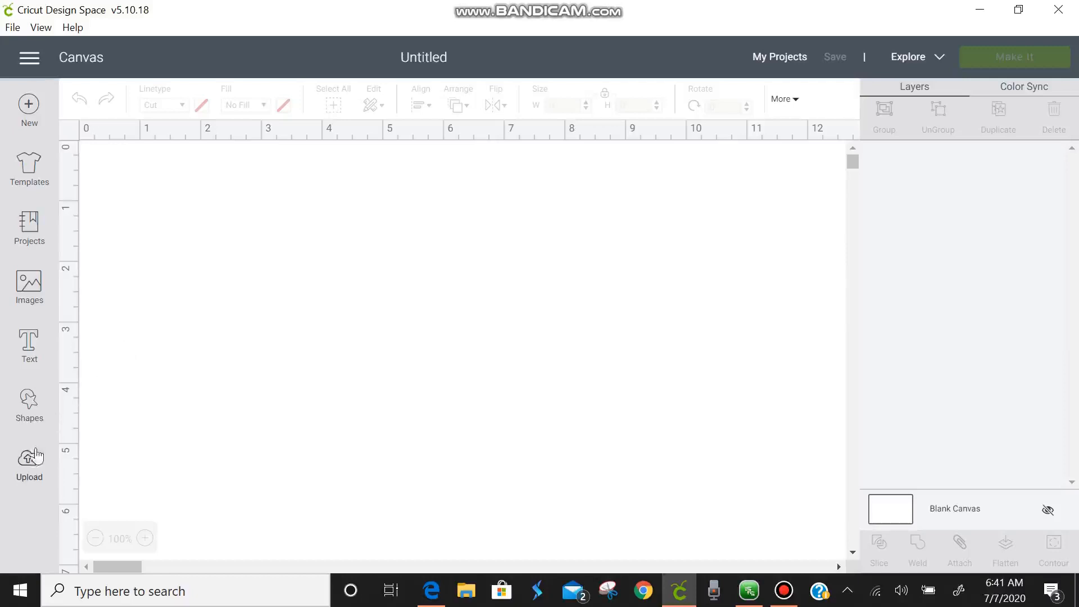
Upload the black-and-white Baby Yoda line-art file from the starwars folder.
click(29, 465)
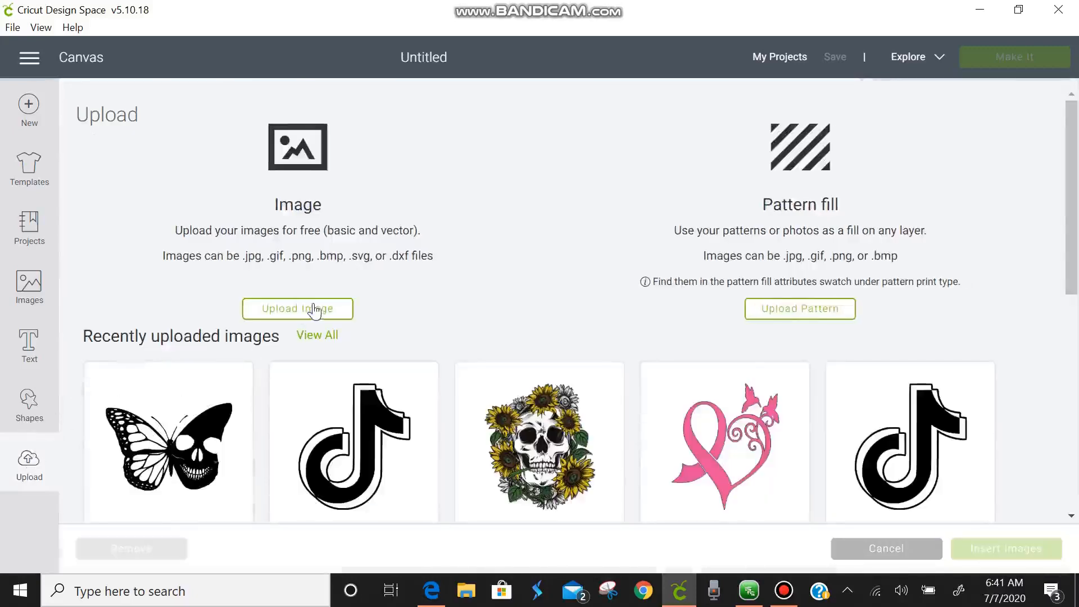
click(297, 308)
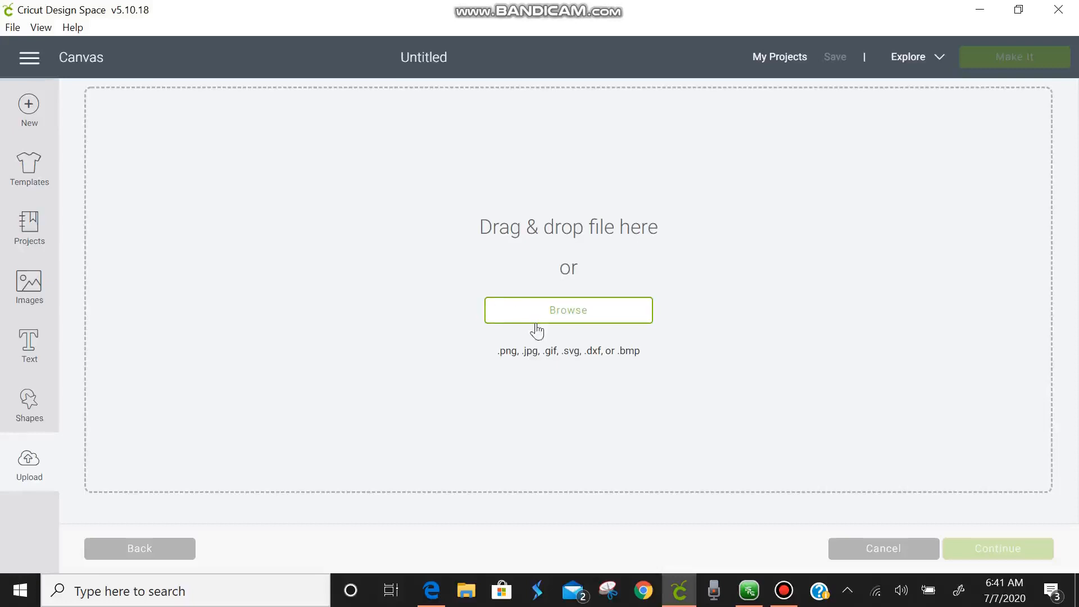
click(568, 310)
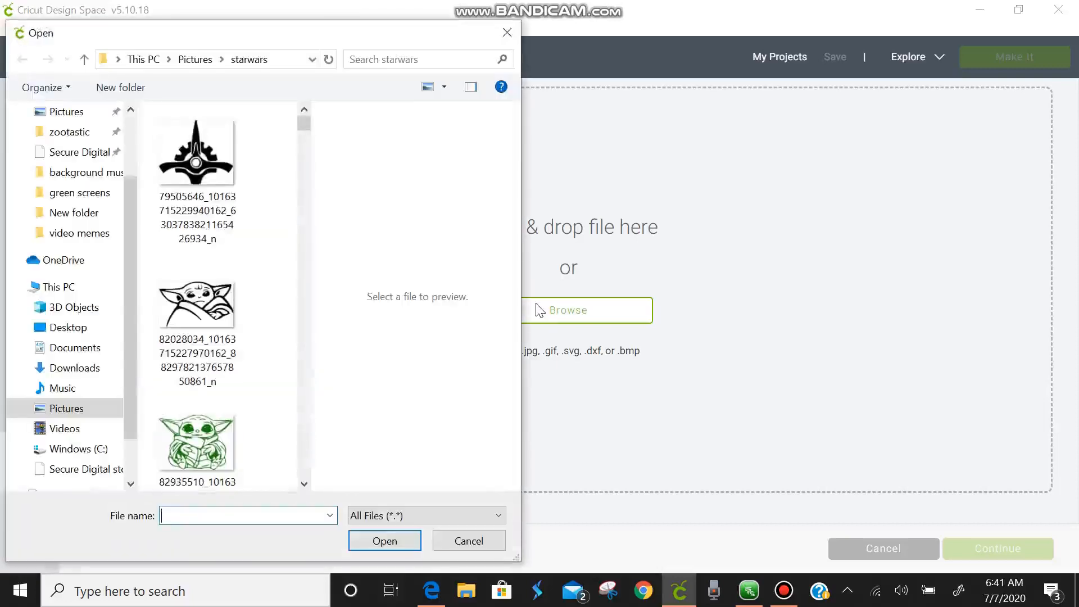
click(197, 302)
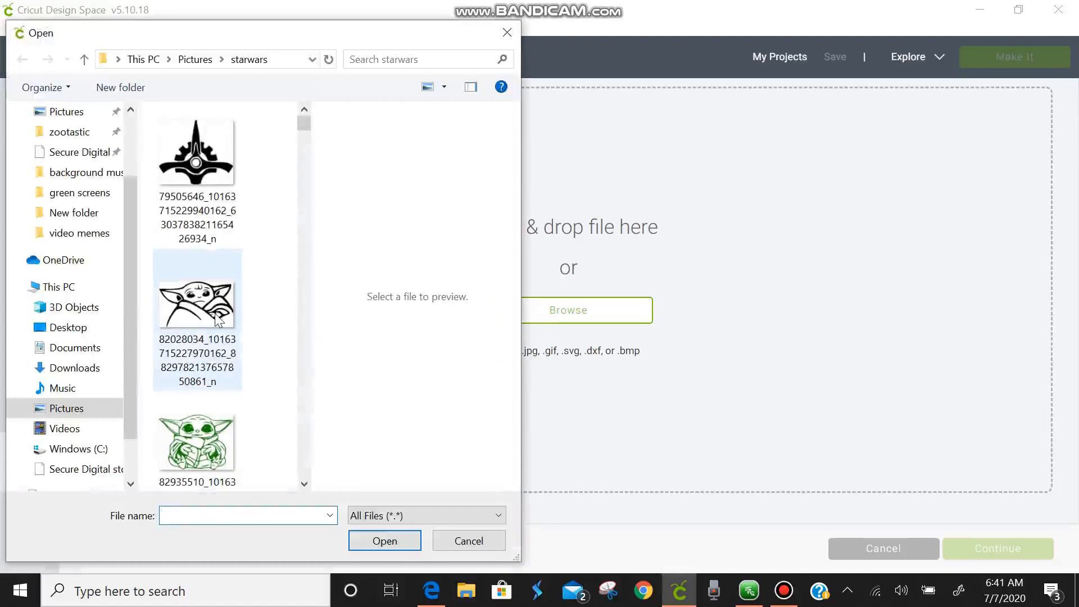
click(197, 302)
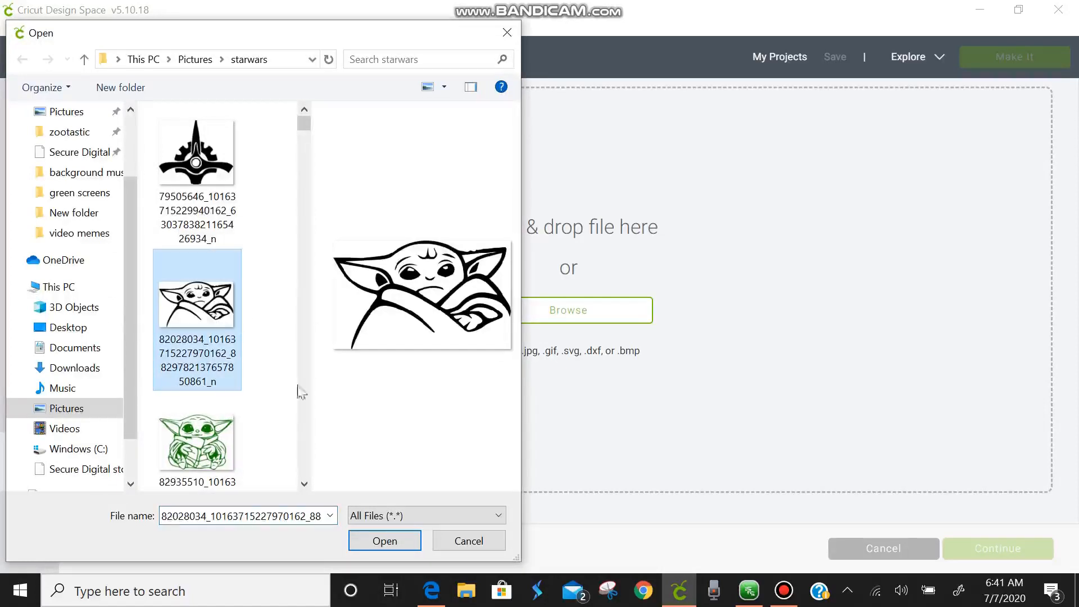
click(384, 540)
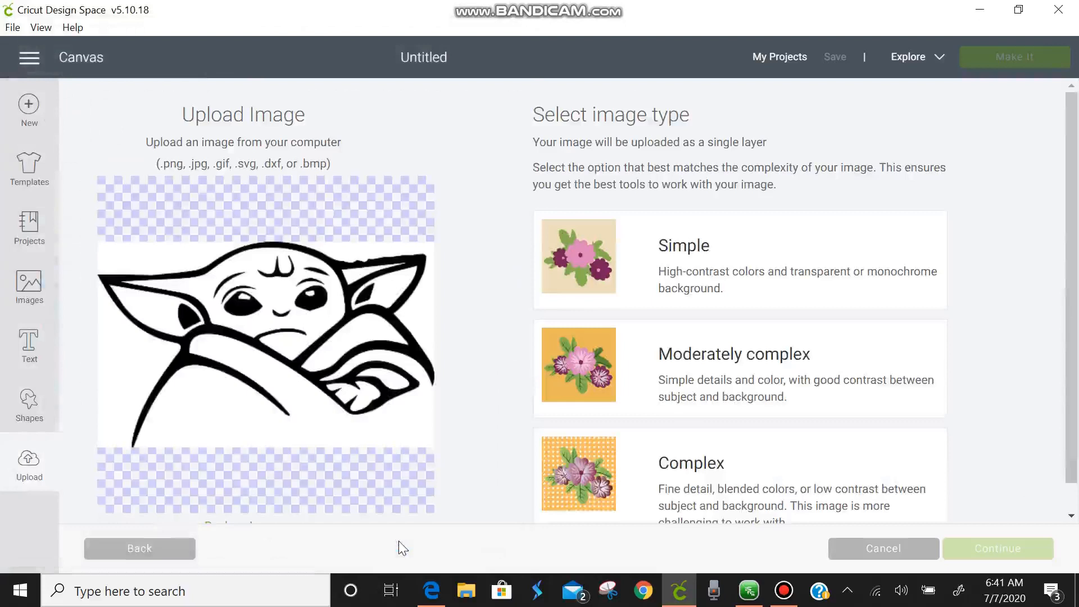
mouse_move(698, 464)
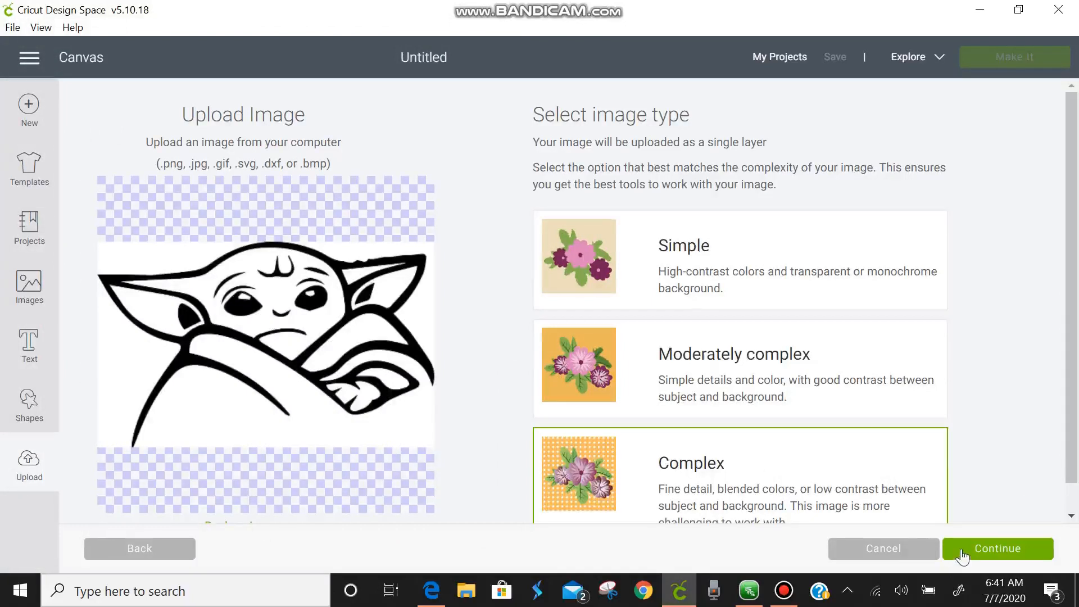
Continue to the erase step and wand-erase the white background areas around Baby Yoda.
click(998, 548)
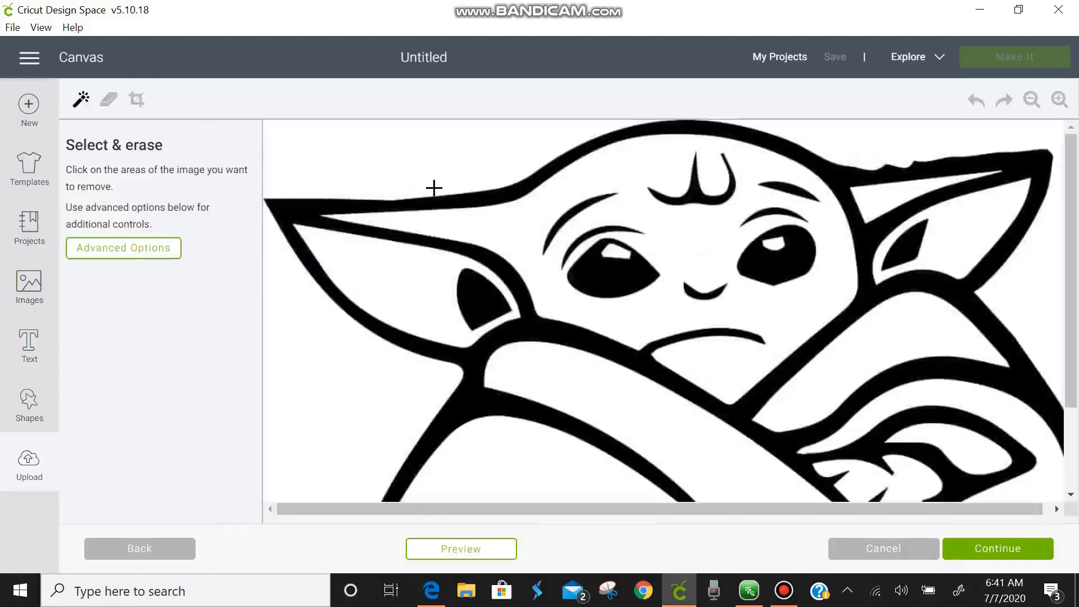
mouse_move(234, 176)
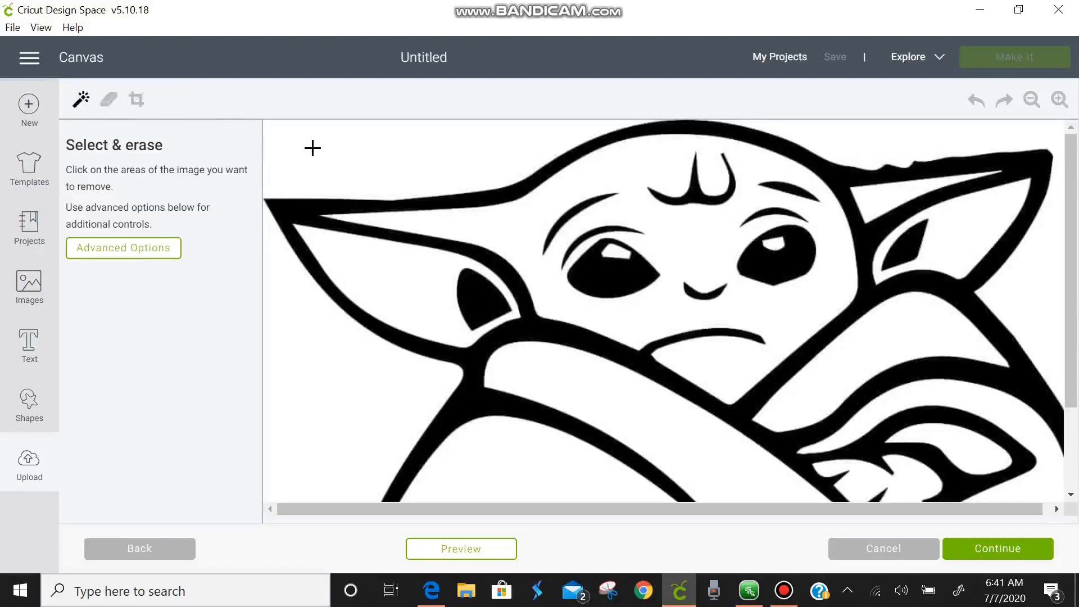
click(409, 250)
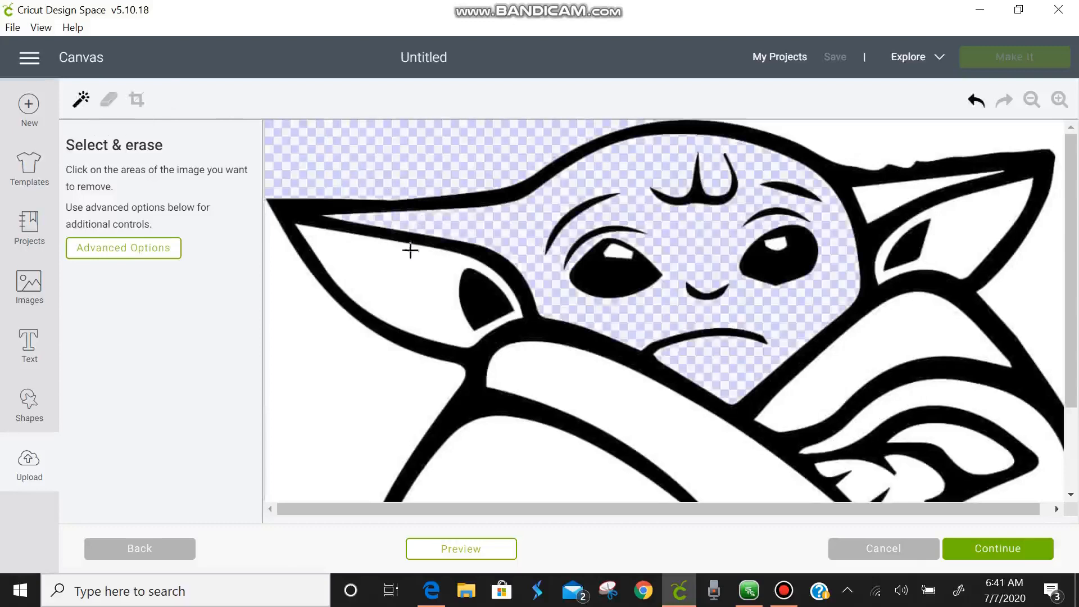
click(409, 249)
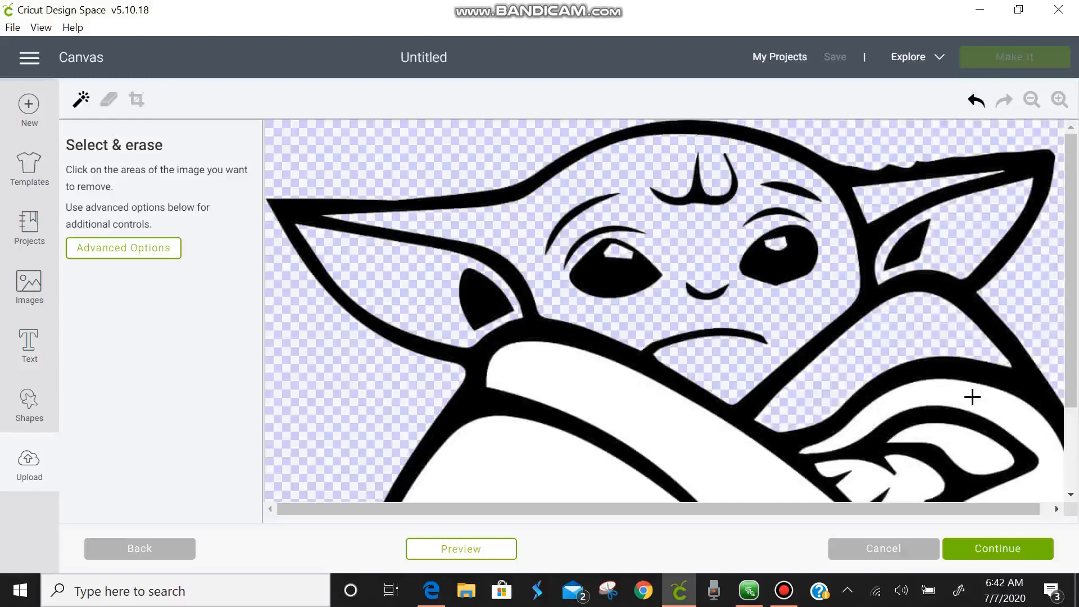
click(972, 397)
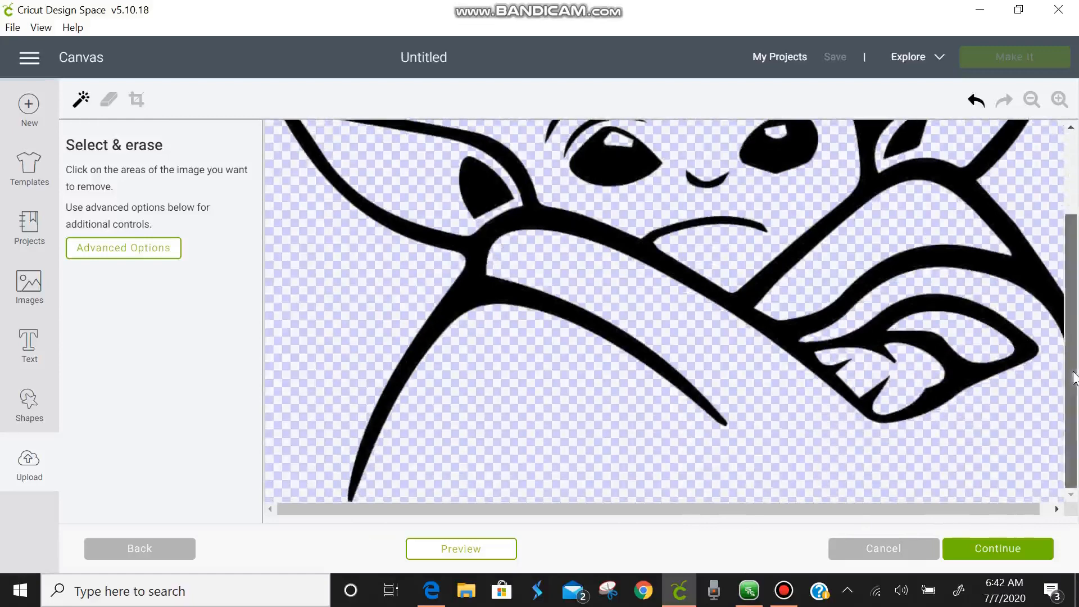
Preview the cut result and erase a stray mark near the left ear by hand.
click(461, 549)
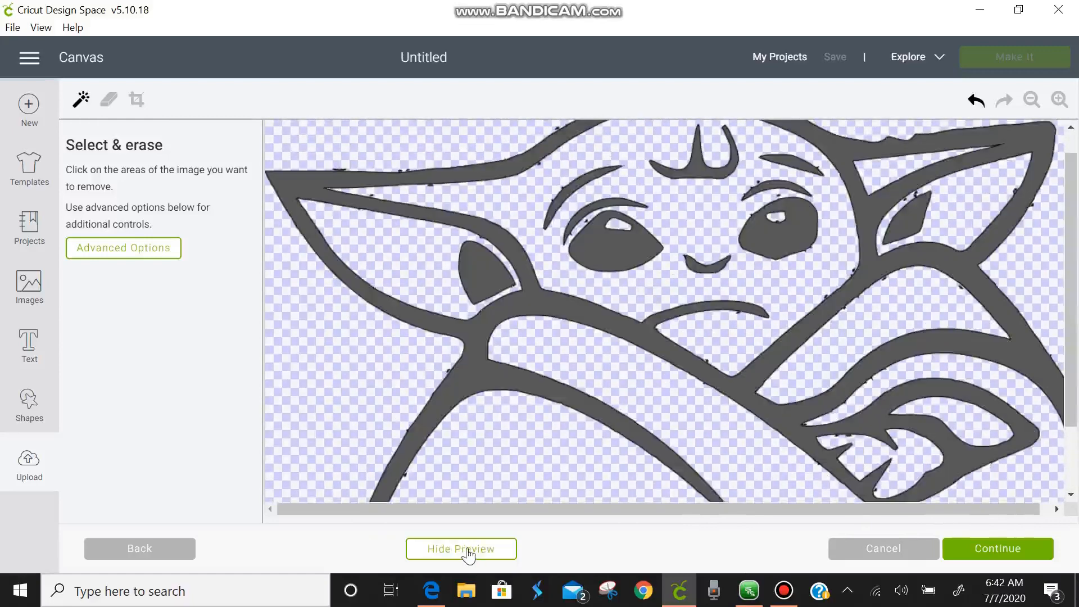
click(108, 100)
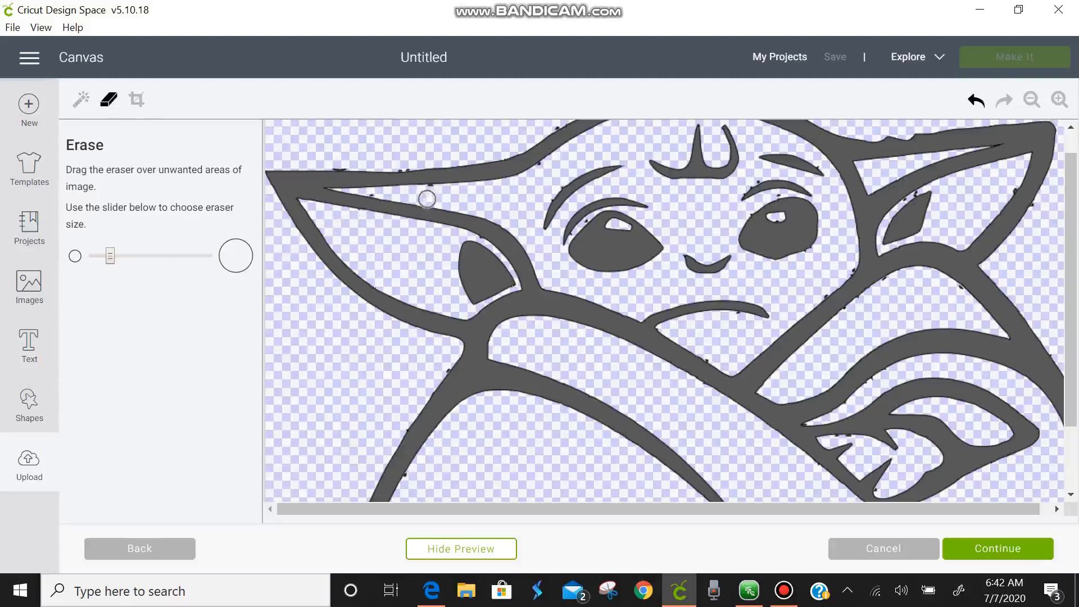
click(461, 548)
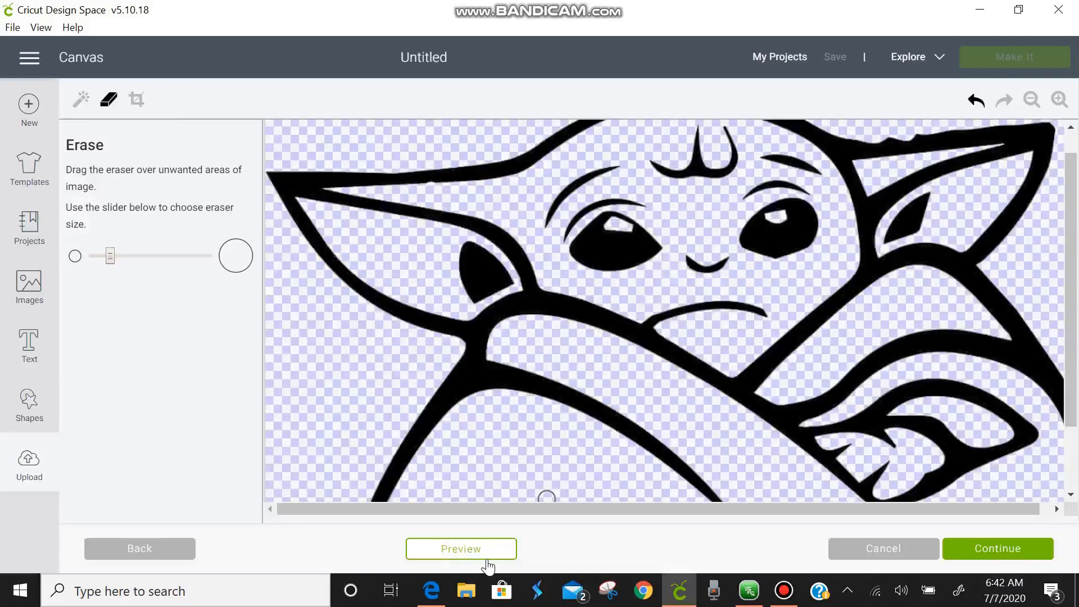
Toggle the cut preview on and off repeatedly to compare against the original outlines.
click(461, 549)
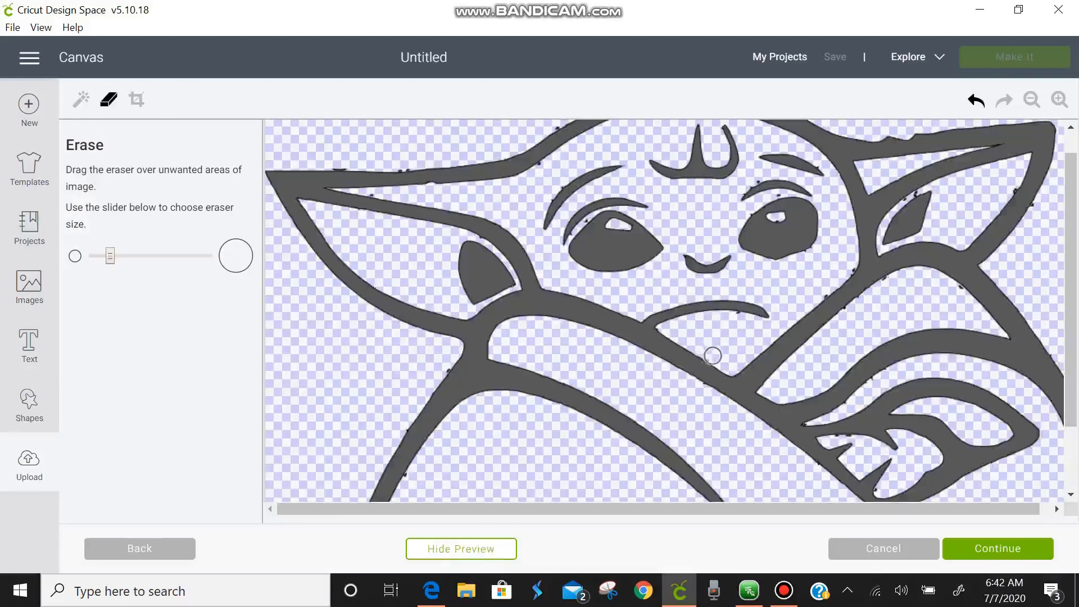
click(461, 549)
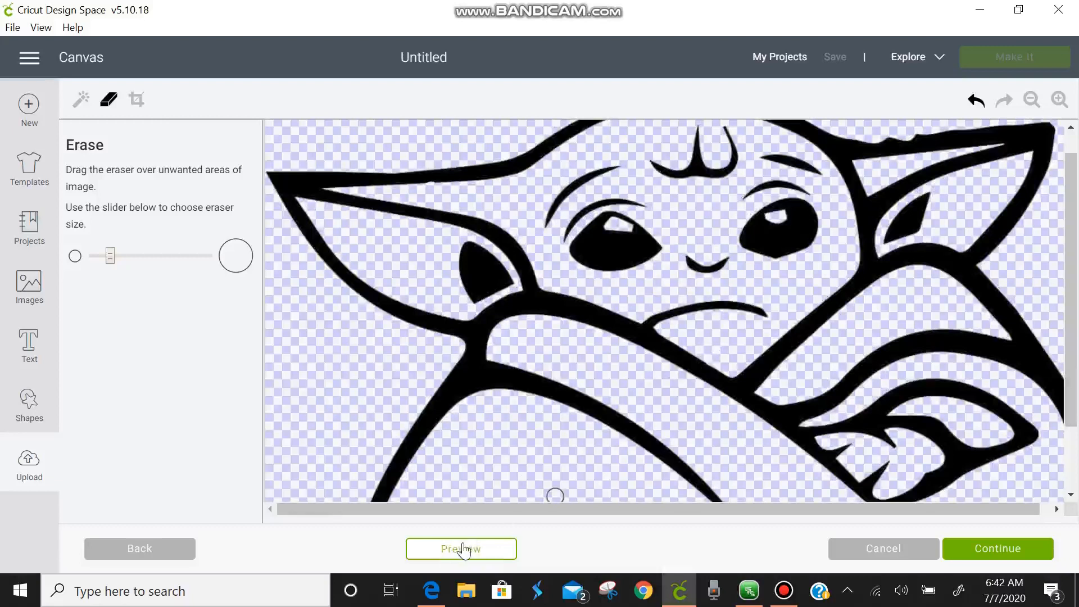
click(461, 549)
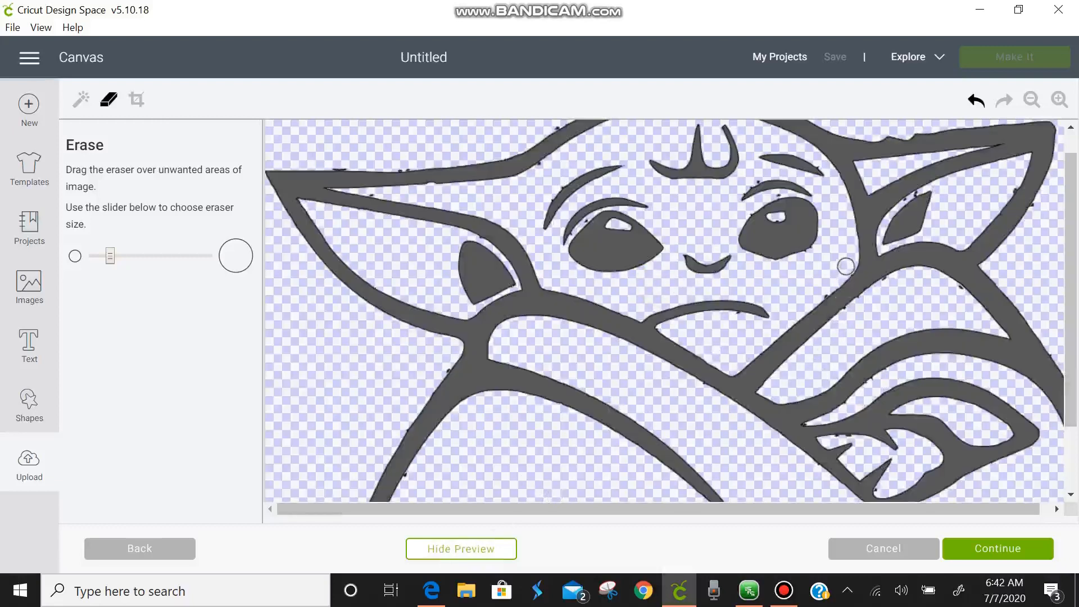
click(461, 548)
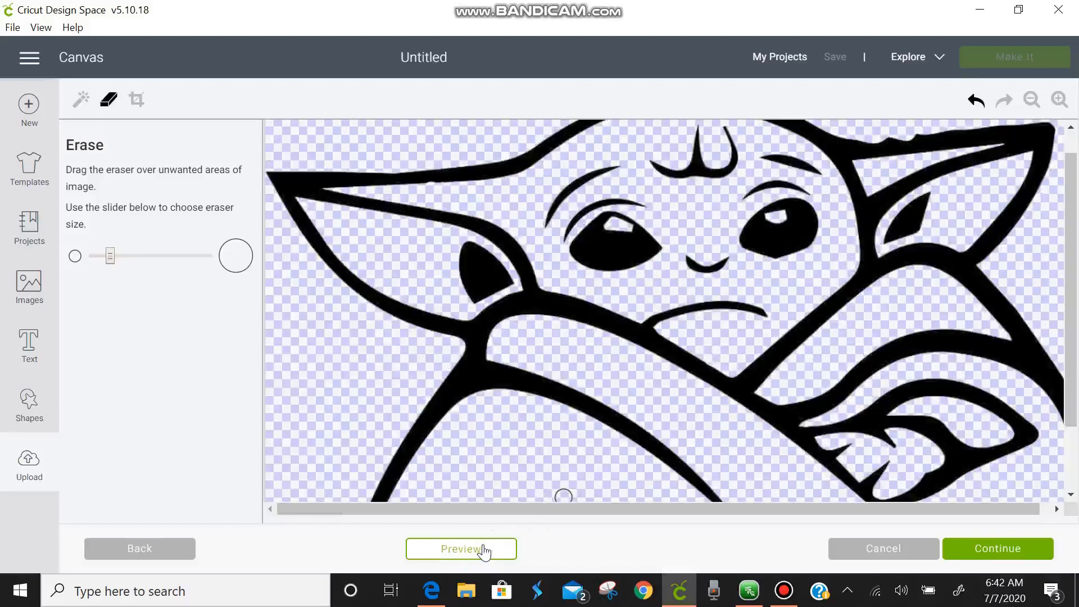
click(461, 549)
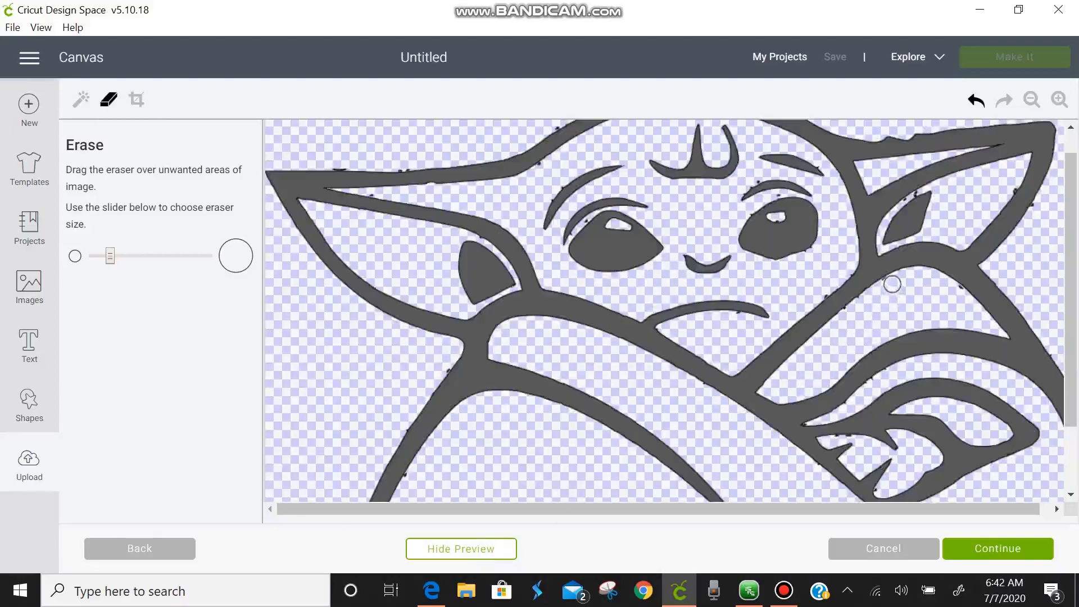
click(461, 548)
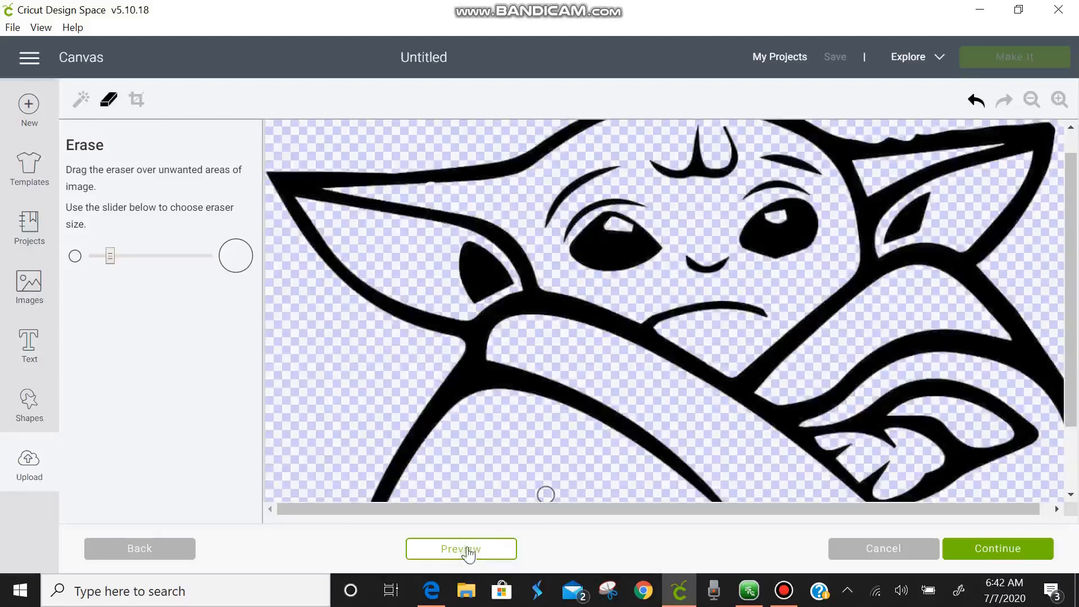
click(461, 548)
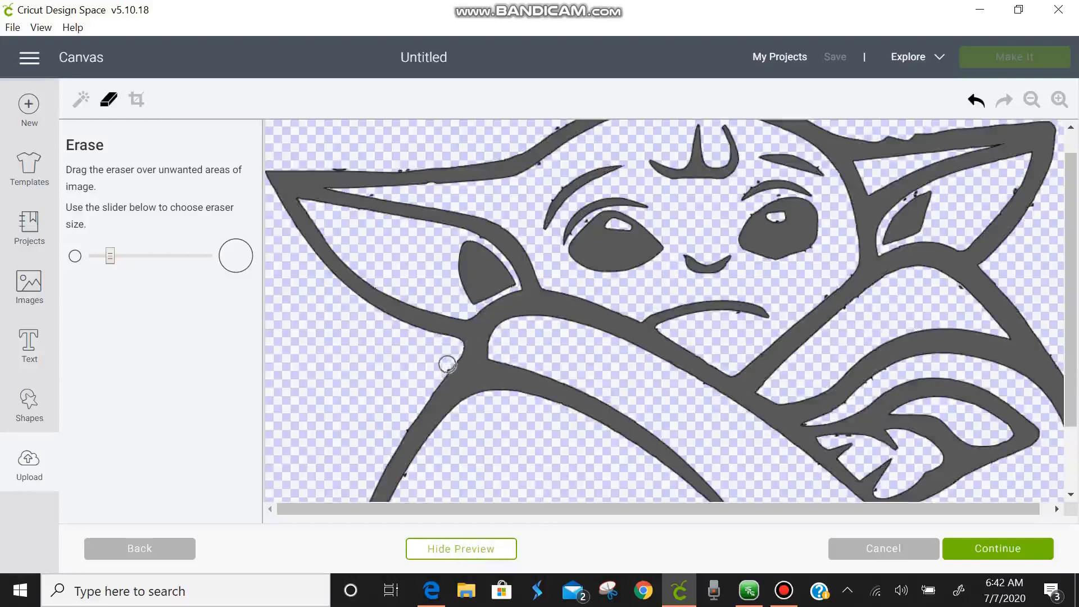
click(461, 549)
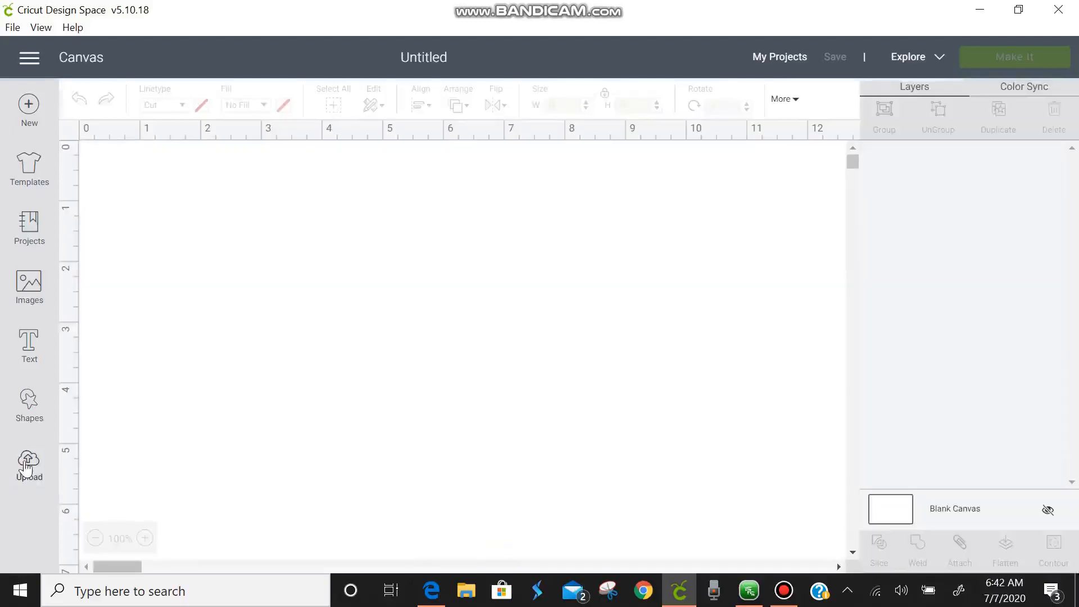
Upload the Baby Yoda line drawing again and continue into the background-erase step.
click(30, 464)
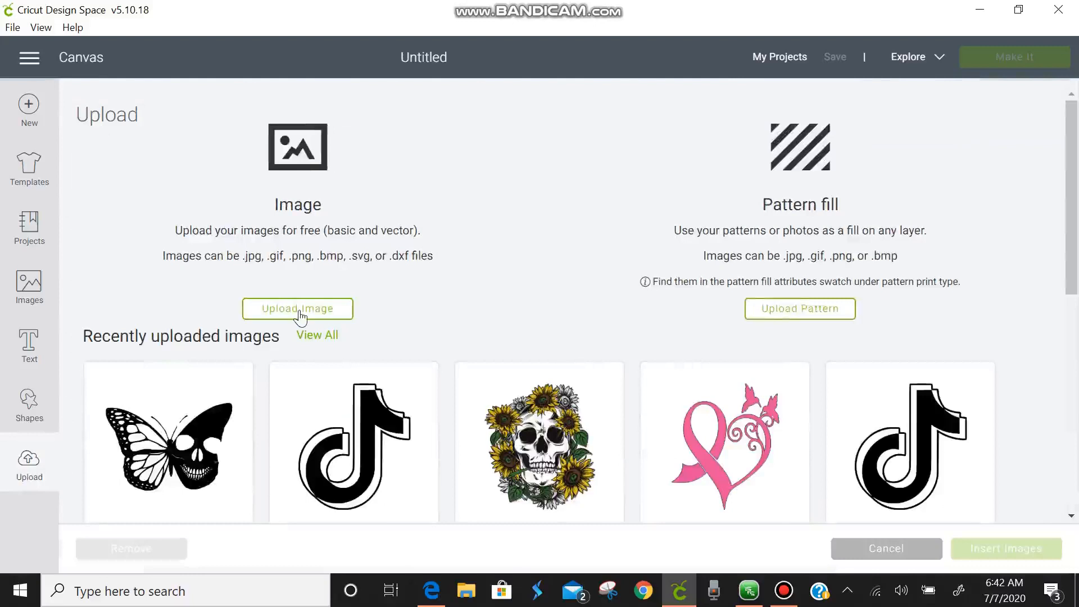
click(297, 308)
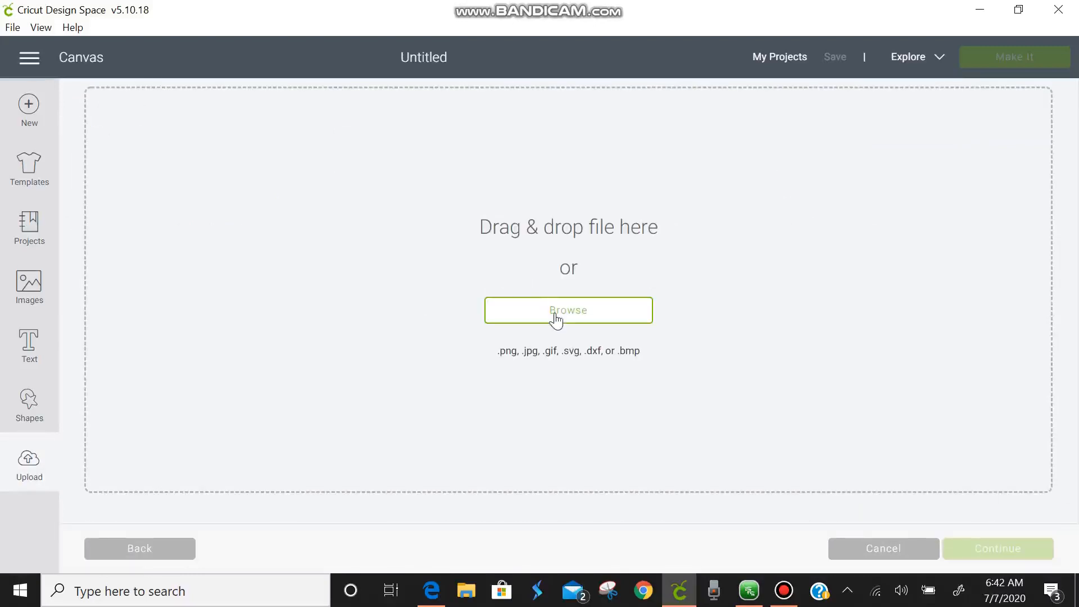
click(568, 310)
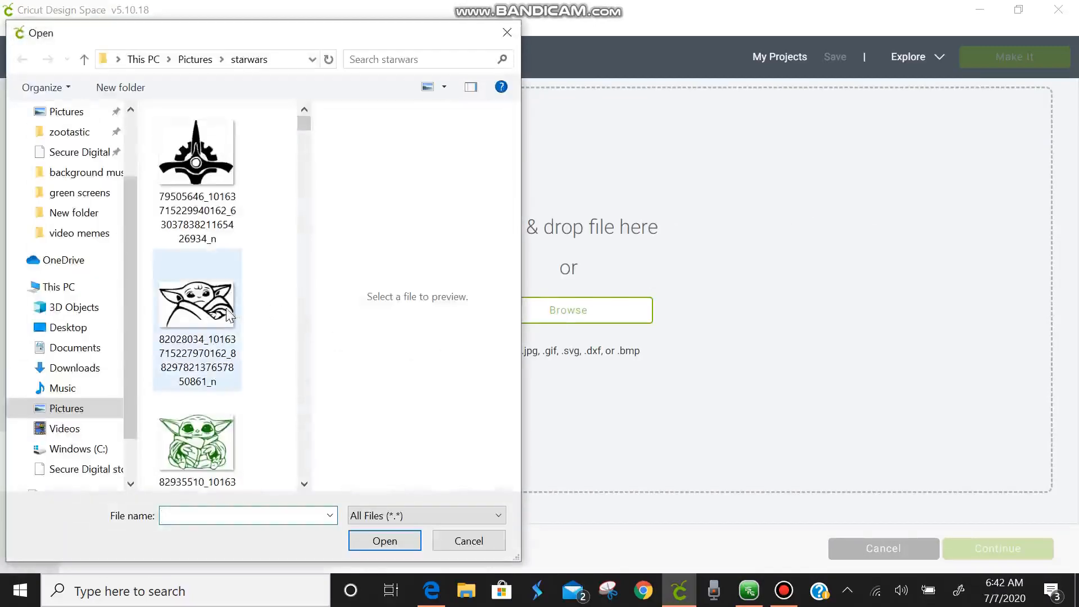
click(197, 303)
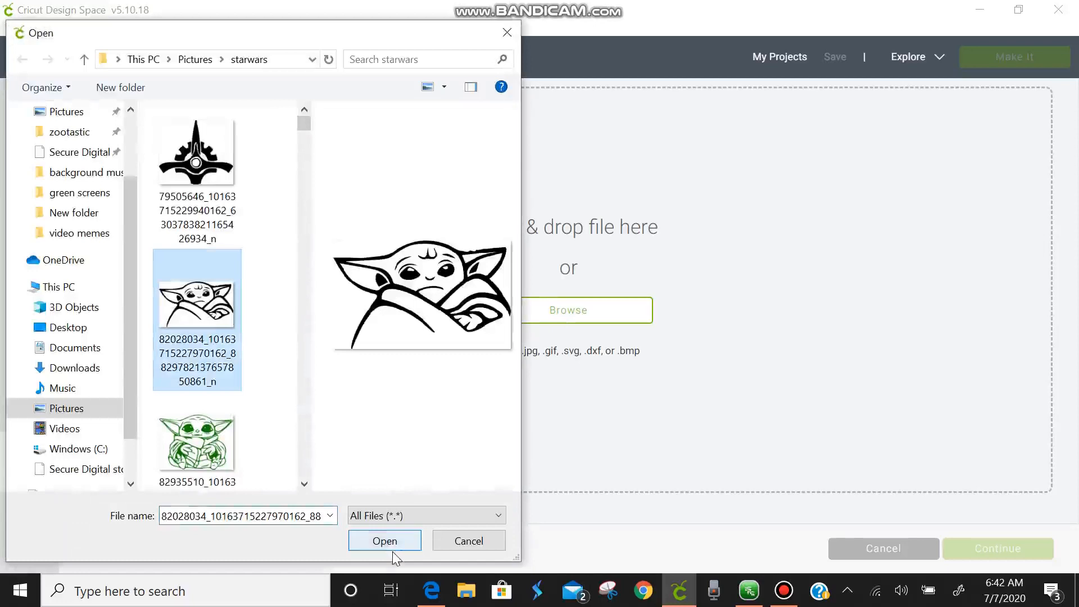
click(384, 541)
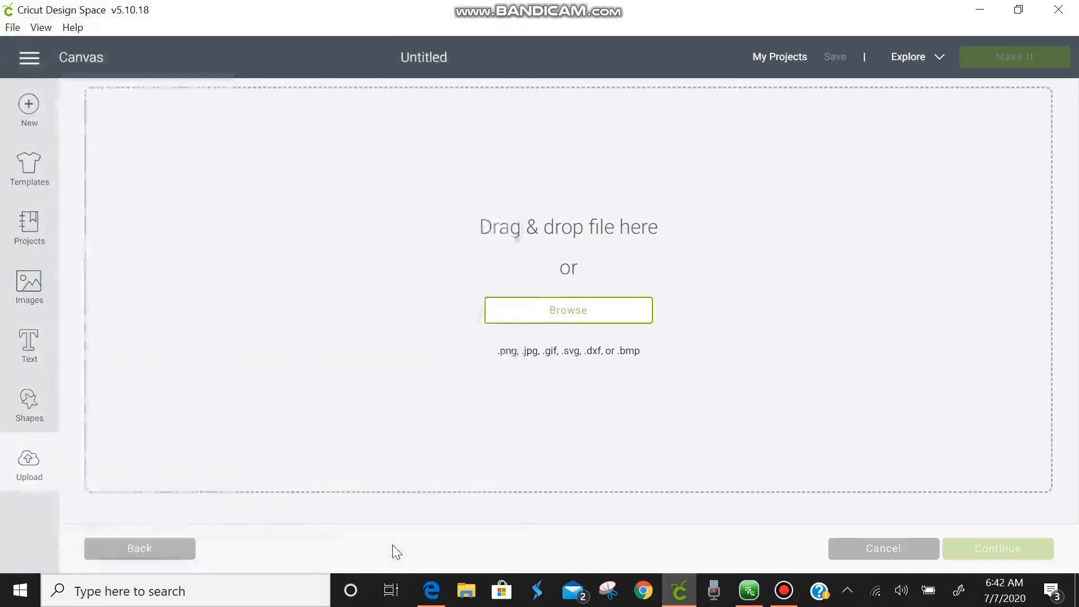
click(567, 310)
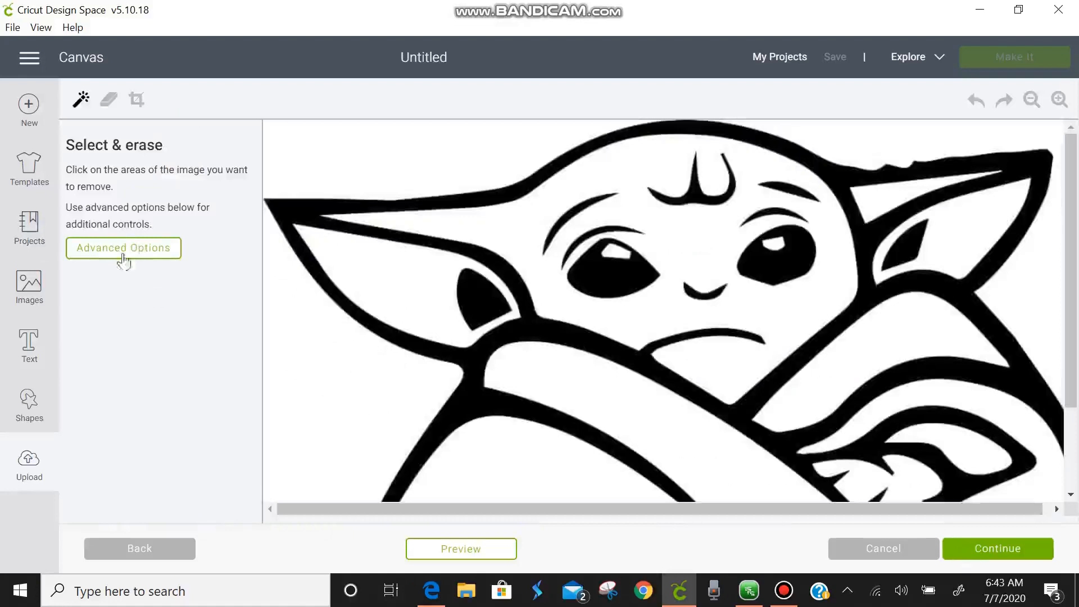
Set colour tolerance to 100 and wand-erase the white background around Baby Yoda in one go.
click(124, 247)
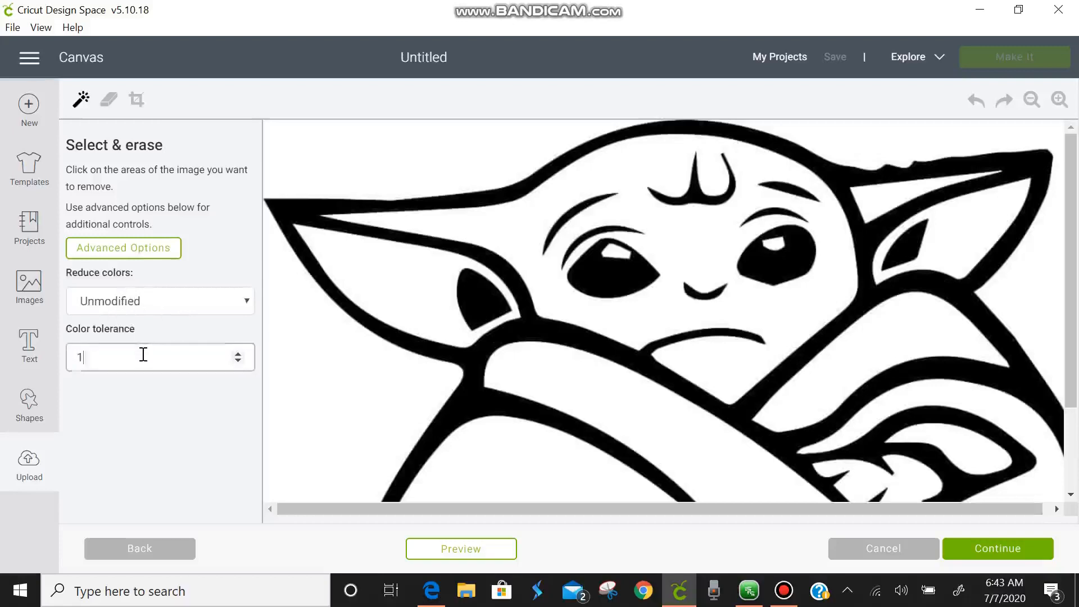
text(100)
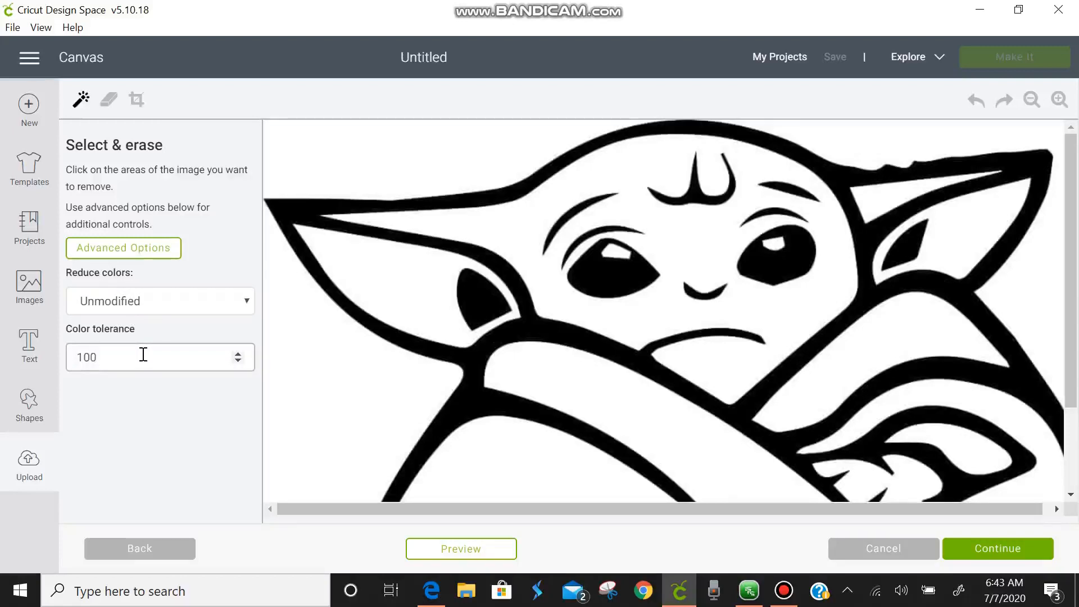
mouse_move(328, 177)
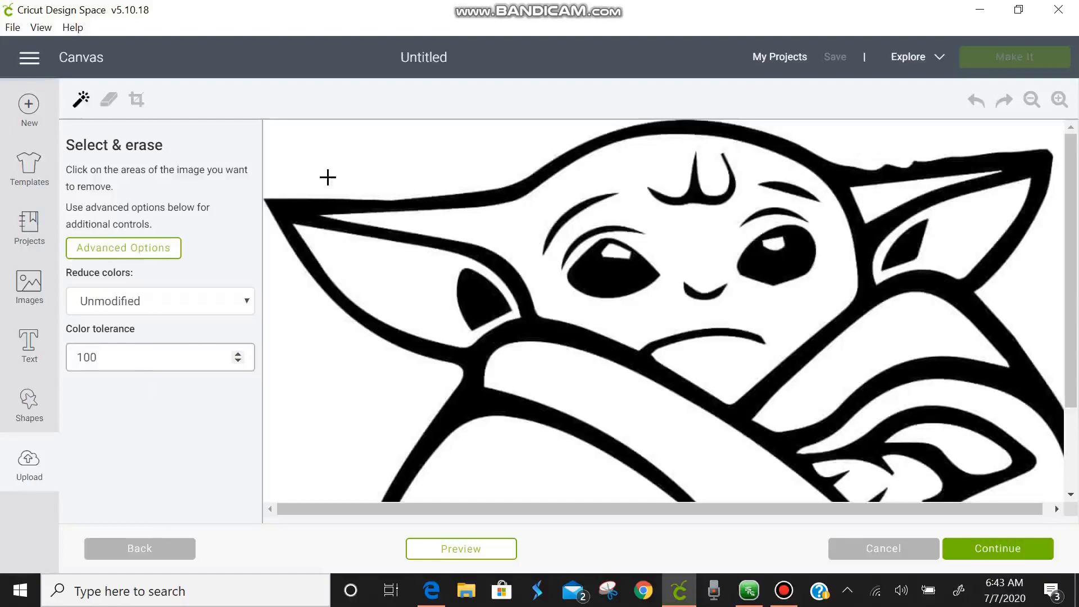
click(327, 177)
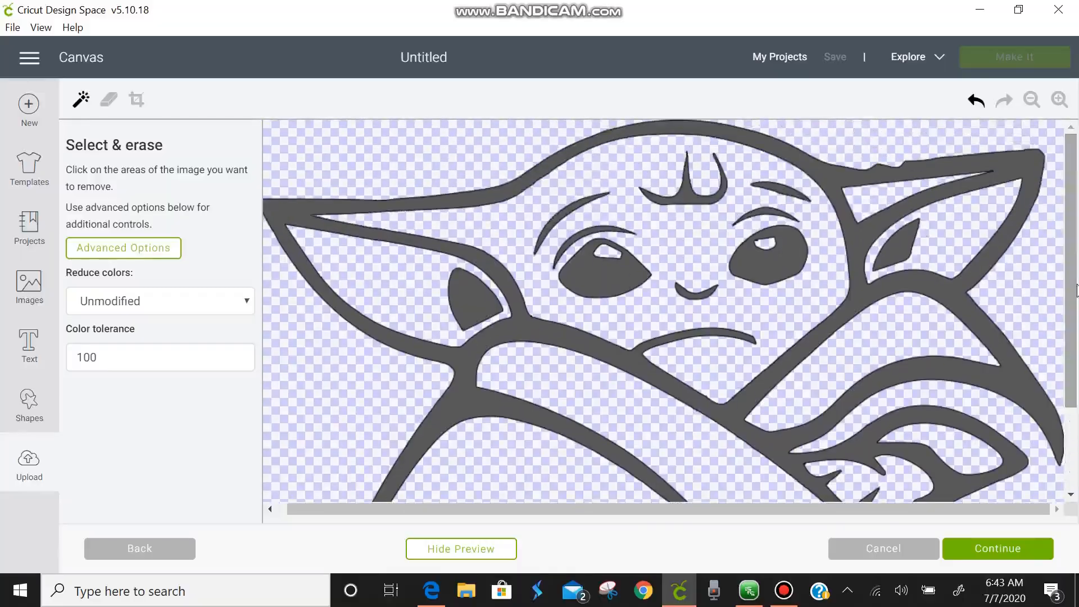
Name the cleaned image THE BABY, save it and return to the canvas.
click(997, 549)
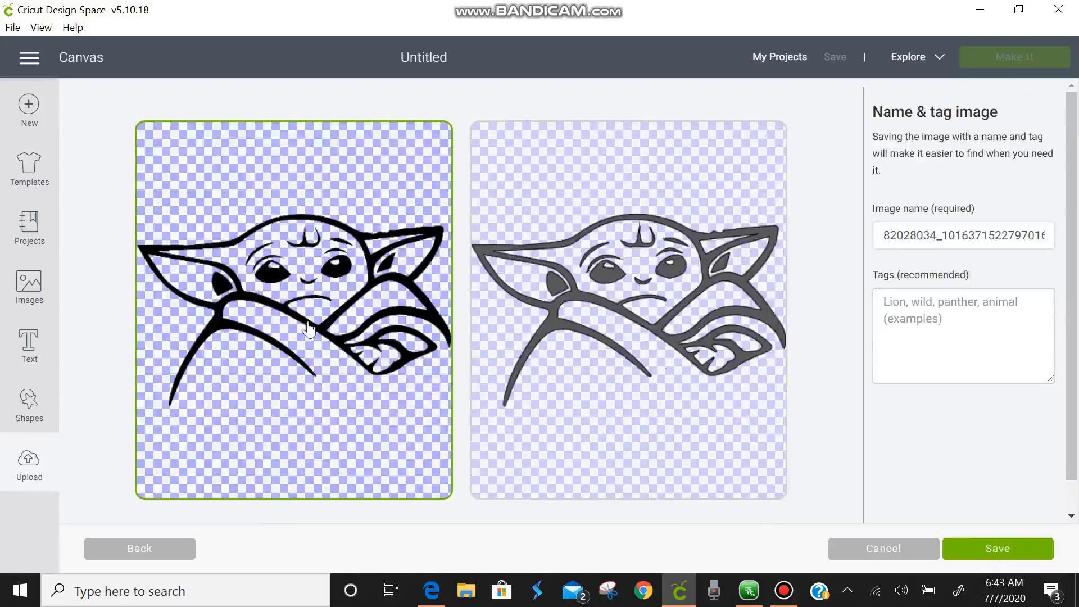
mouse_move(358, 361)
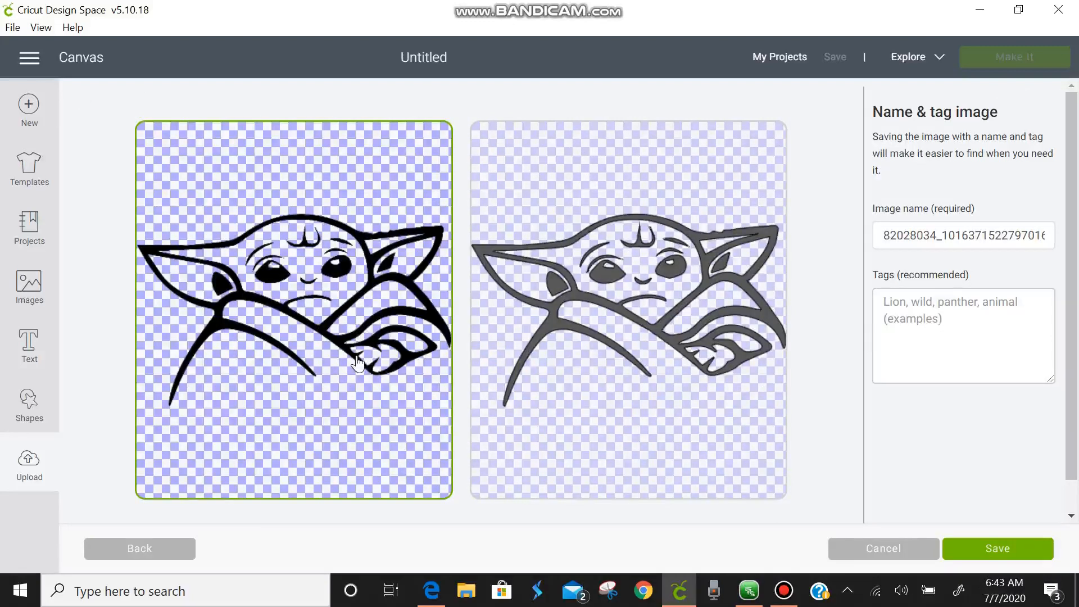
mouse_move(694, 329)
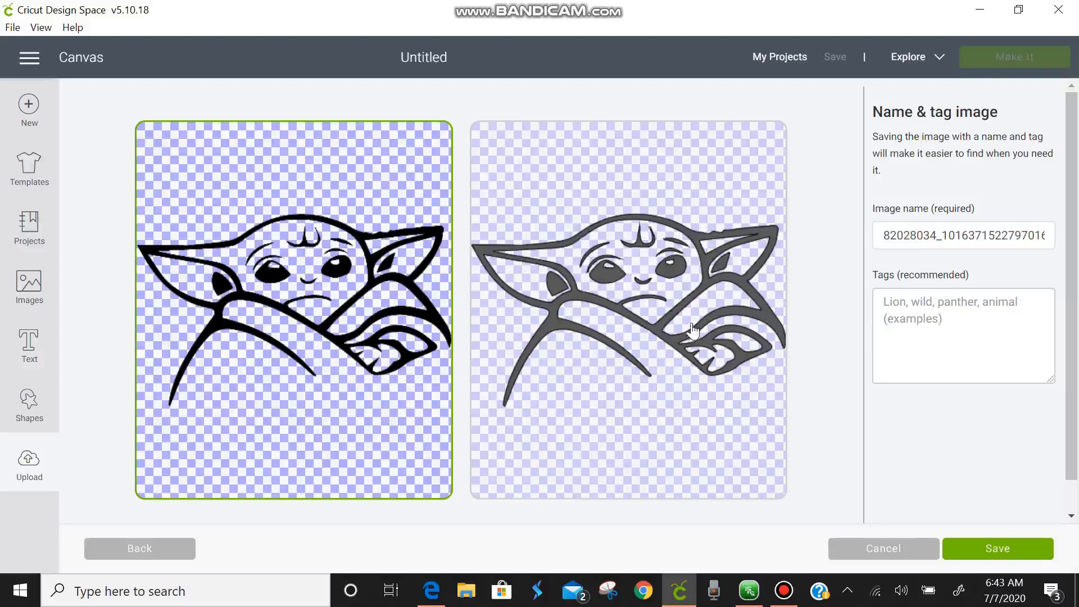
mouse_move(626, 343)
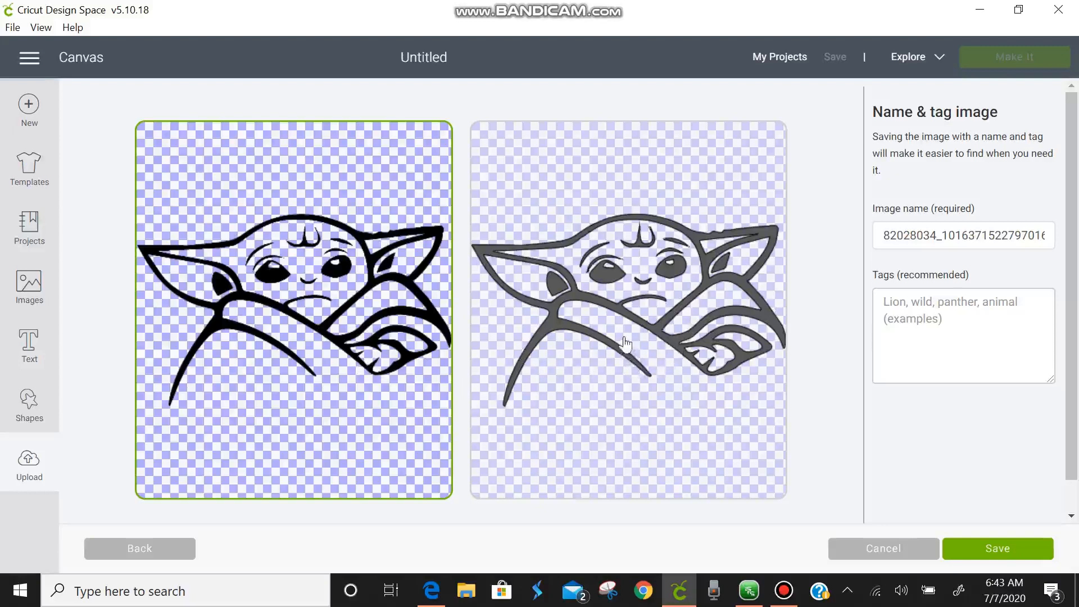
mouse_move(611, 314)
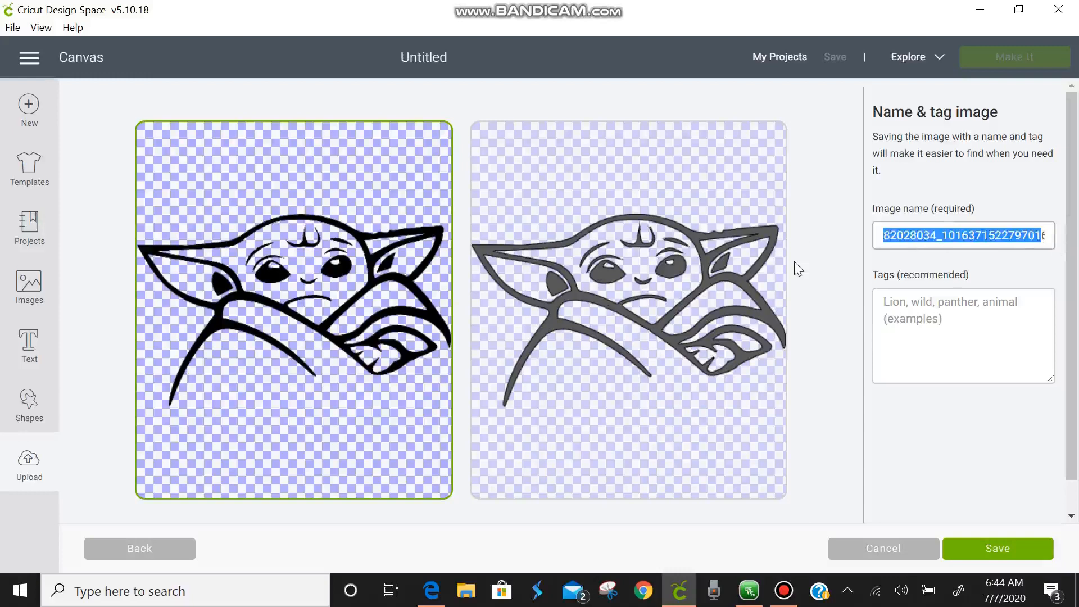
text(62_8829782137657850861_n)
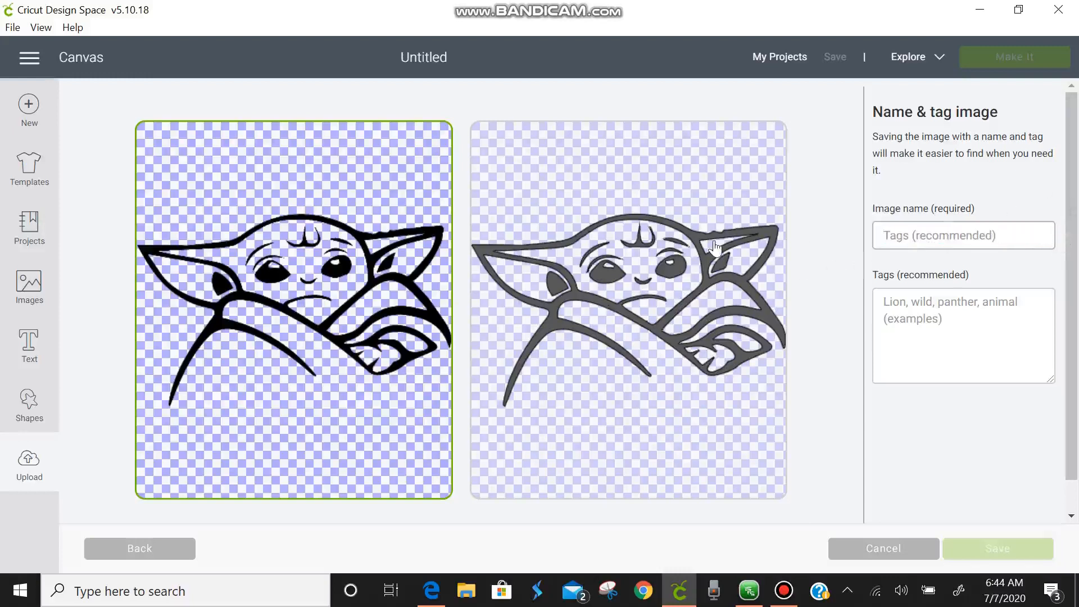
click(964, 235)
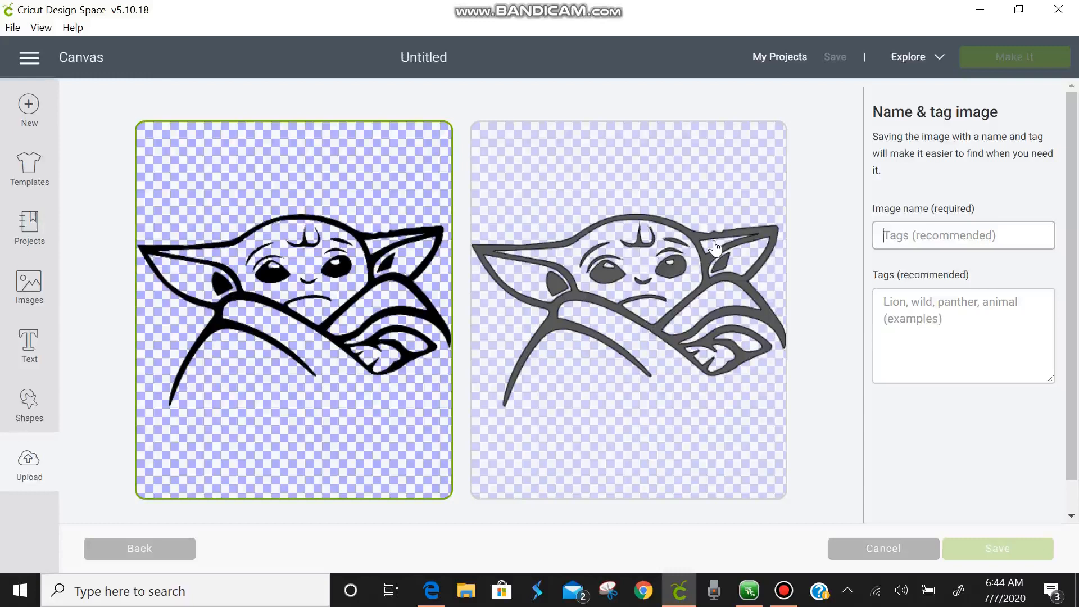
text(THE)
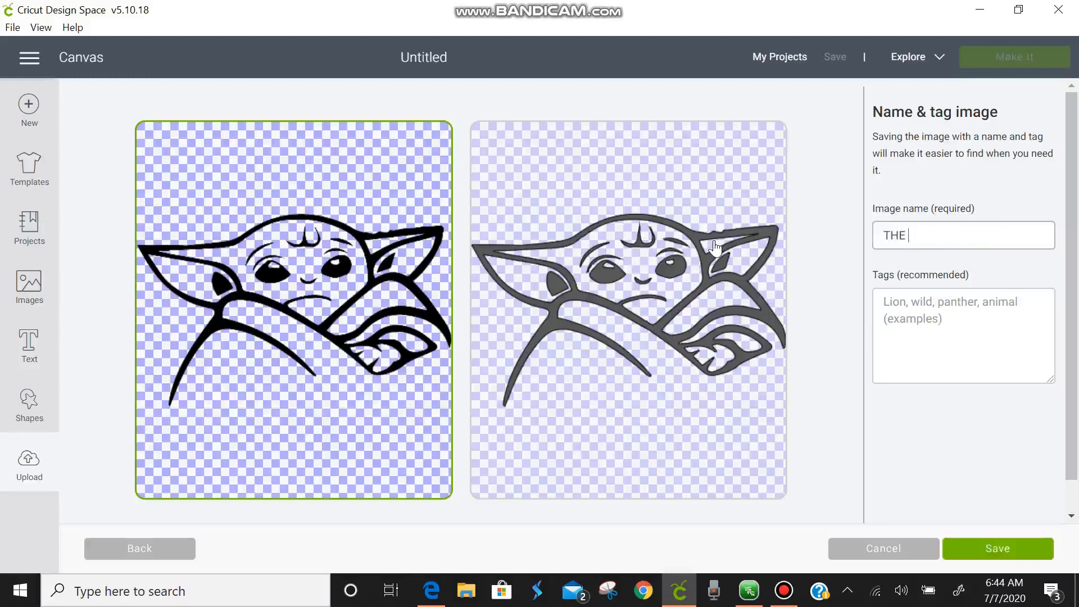
text(BABY)
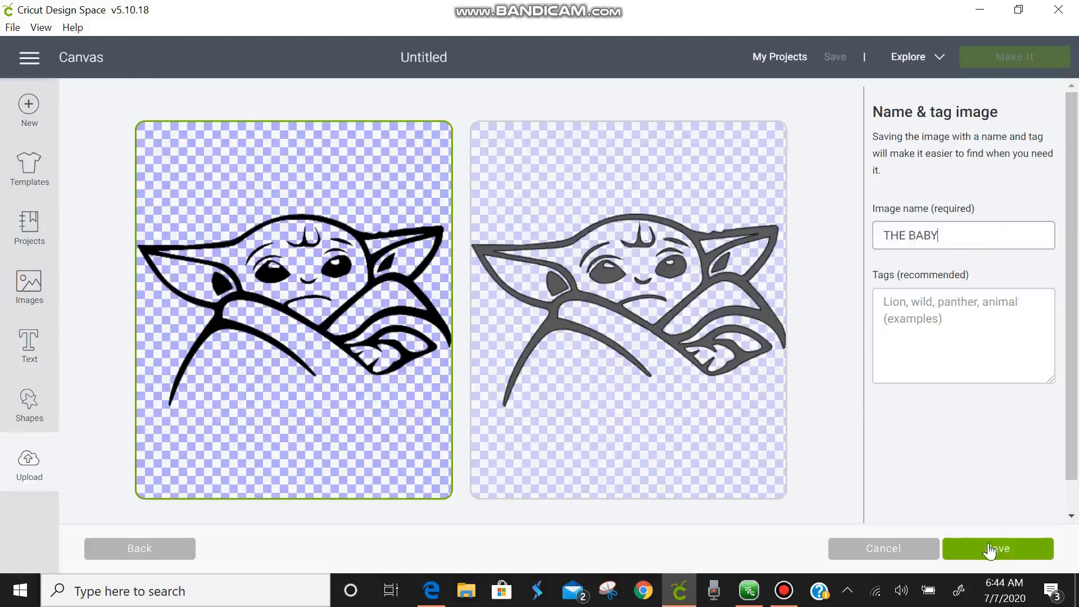
click(997, 549)
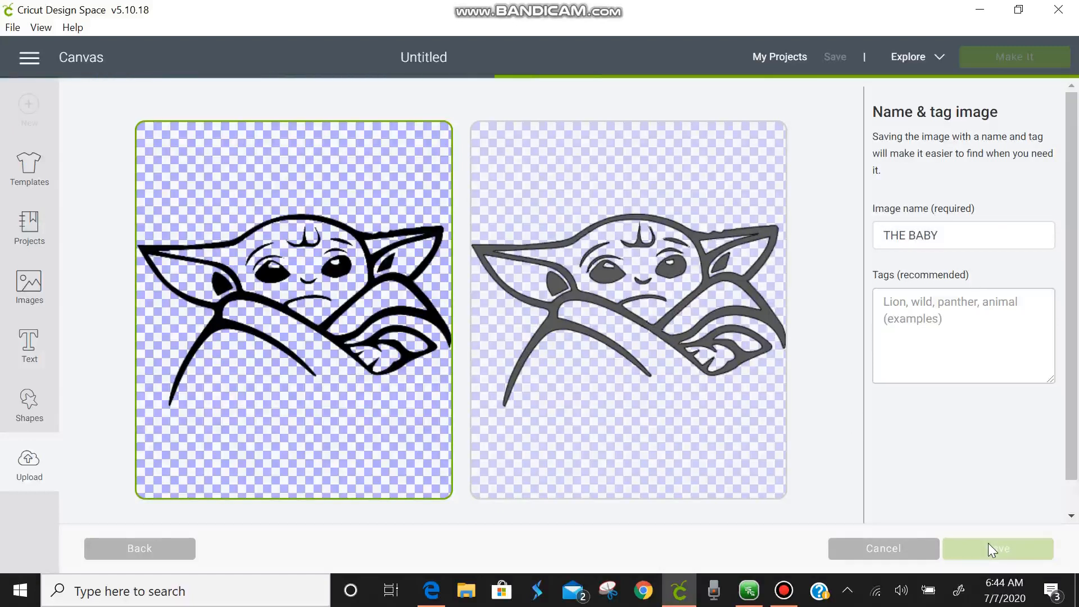
click(997, 549)
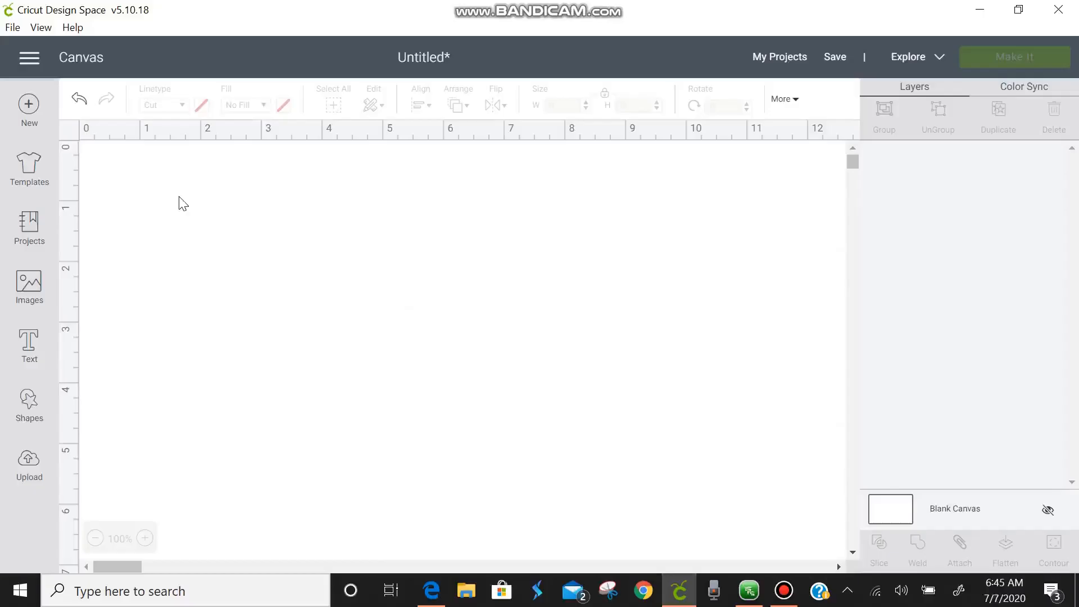
Upload the Storm Trooper helmet file from the starwars folder to the image-type choice.
click(29, 464)
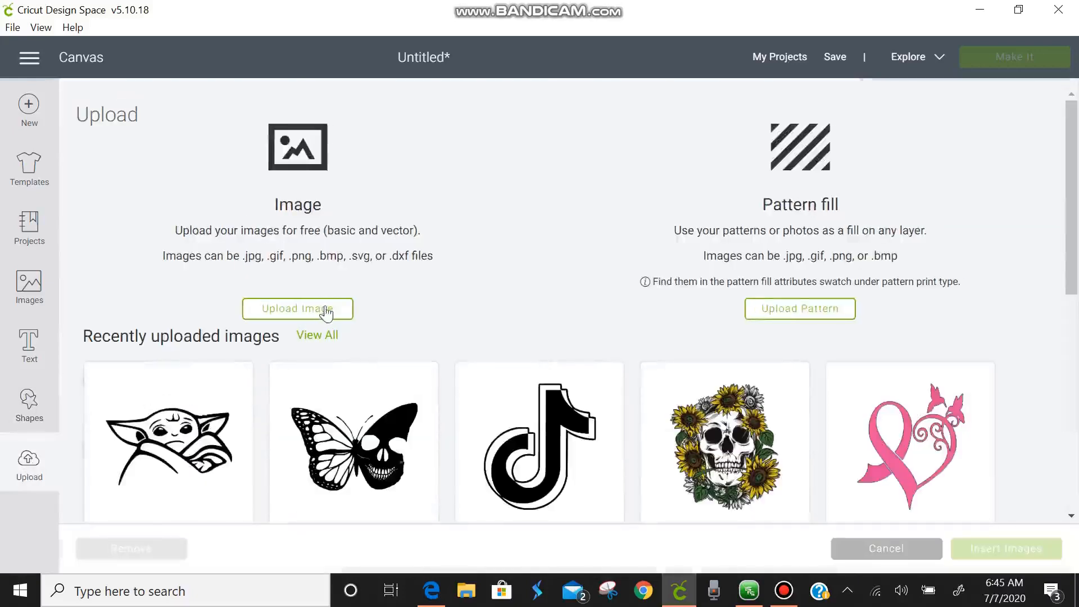
click(297, 308)
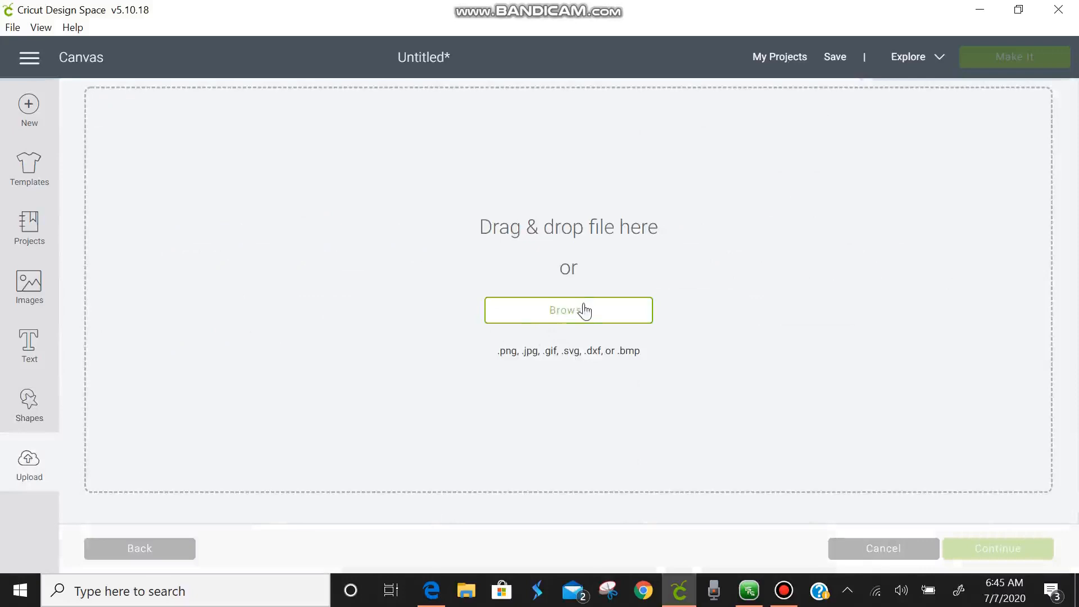
click(569, 310)
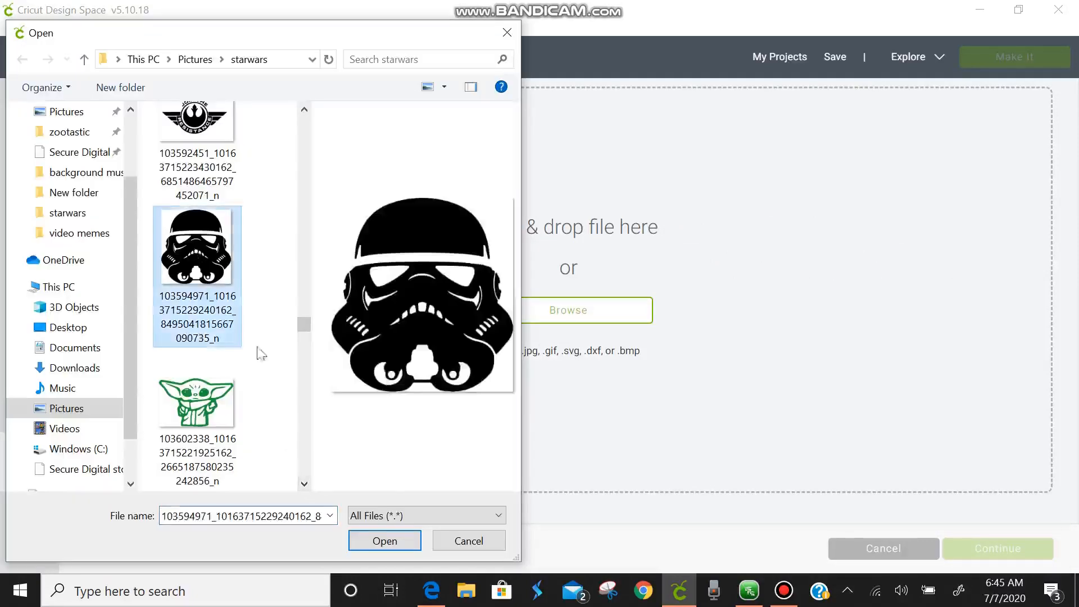
click(383, 541)
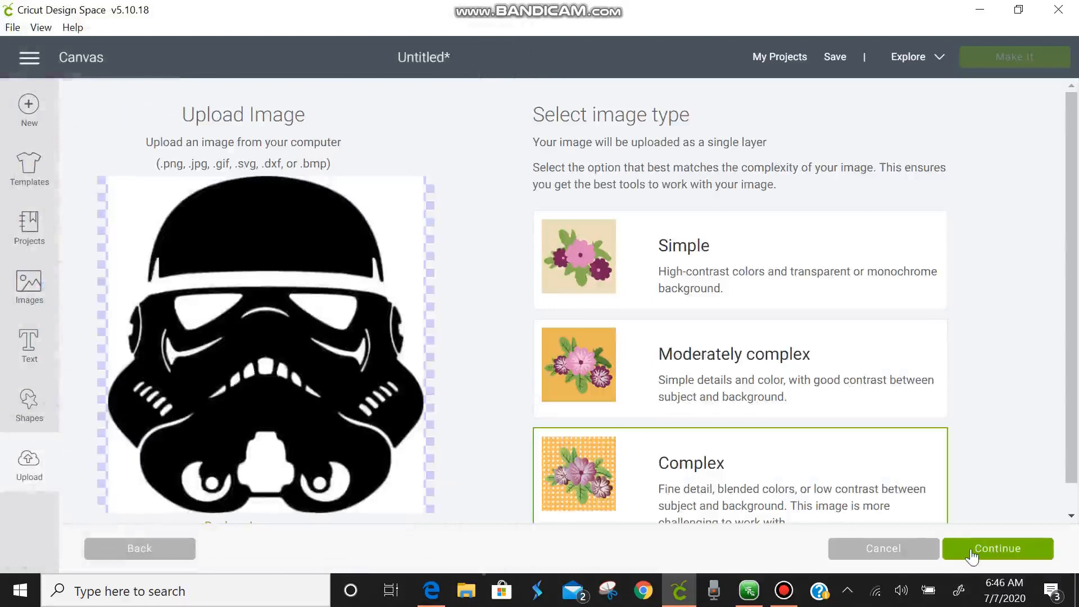
Continue to the erase step, try a wand background removal on the helmet, preview it and back out.
click(997, 549)
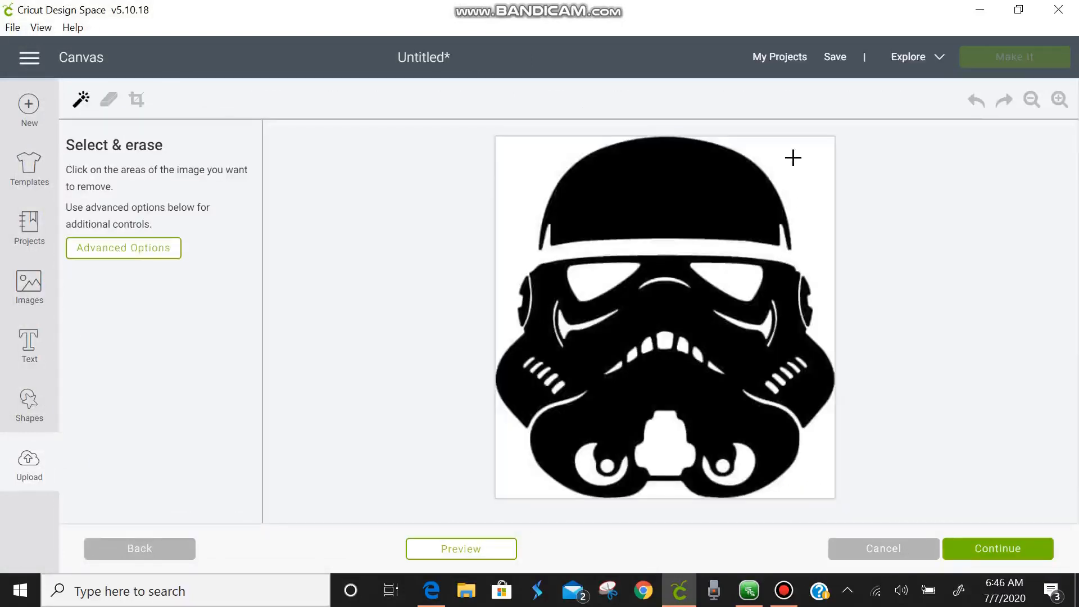
click(792, 157)
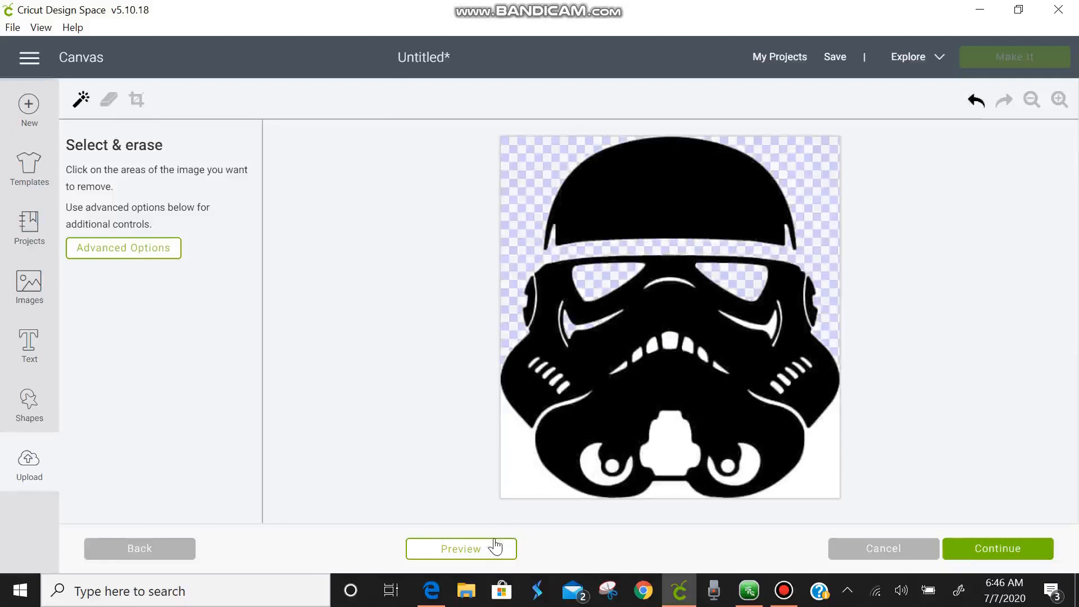
click(461, 549)
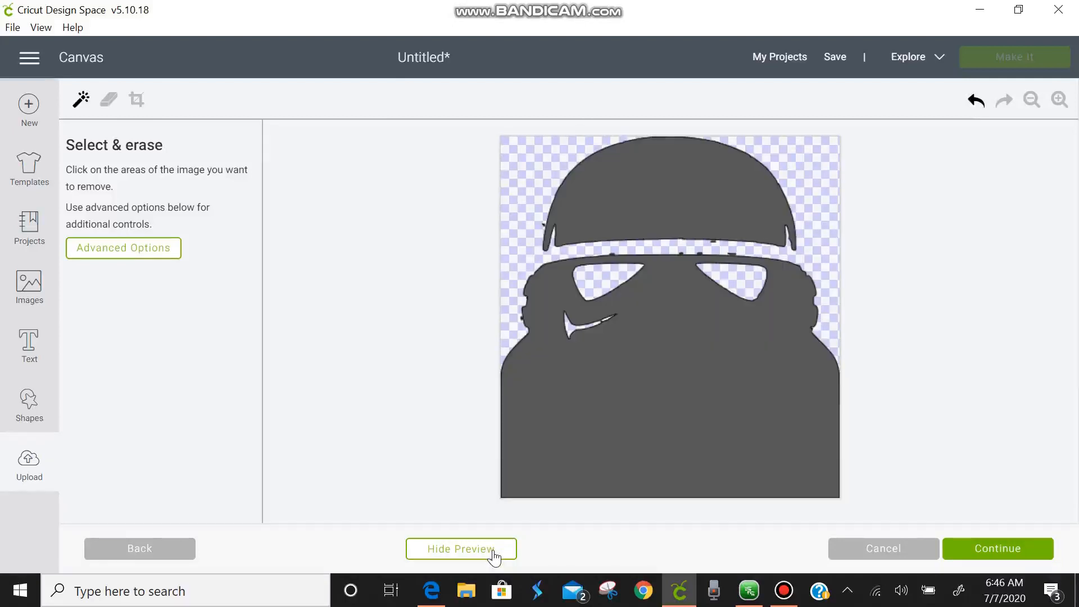
click(461, 549)
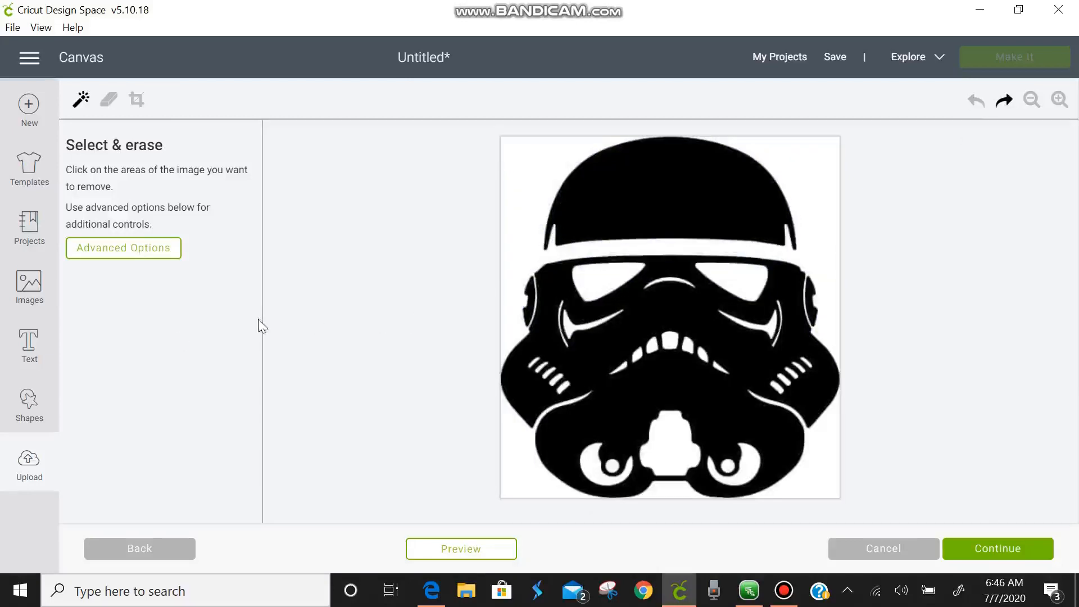
Set colour tolerance to 100 and erase the leftover white background near the helmet bottom.
click(123, 248)
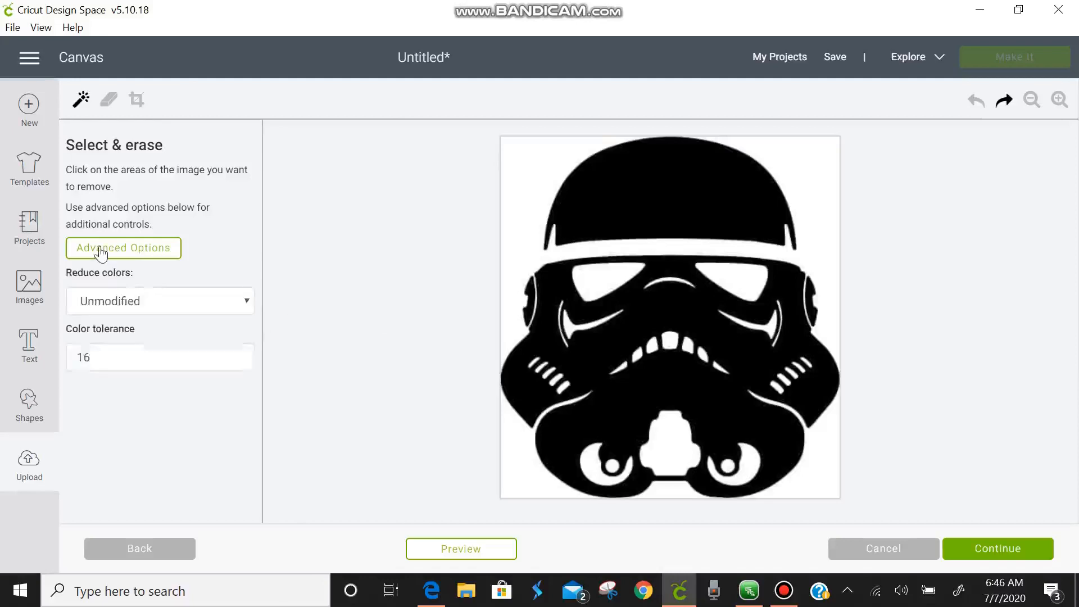
text(100)
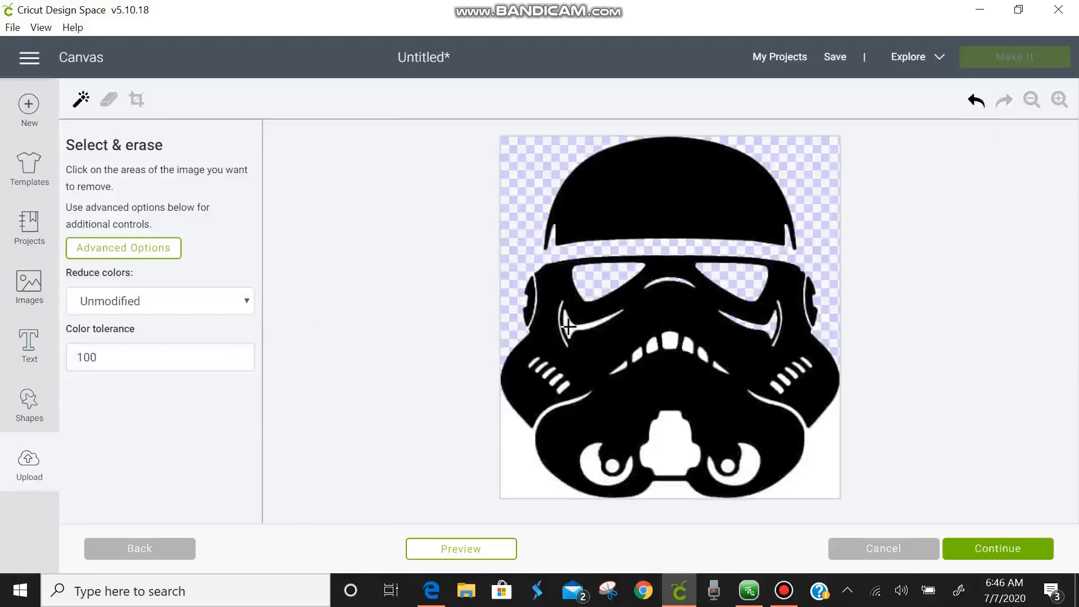
click(670, 413)
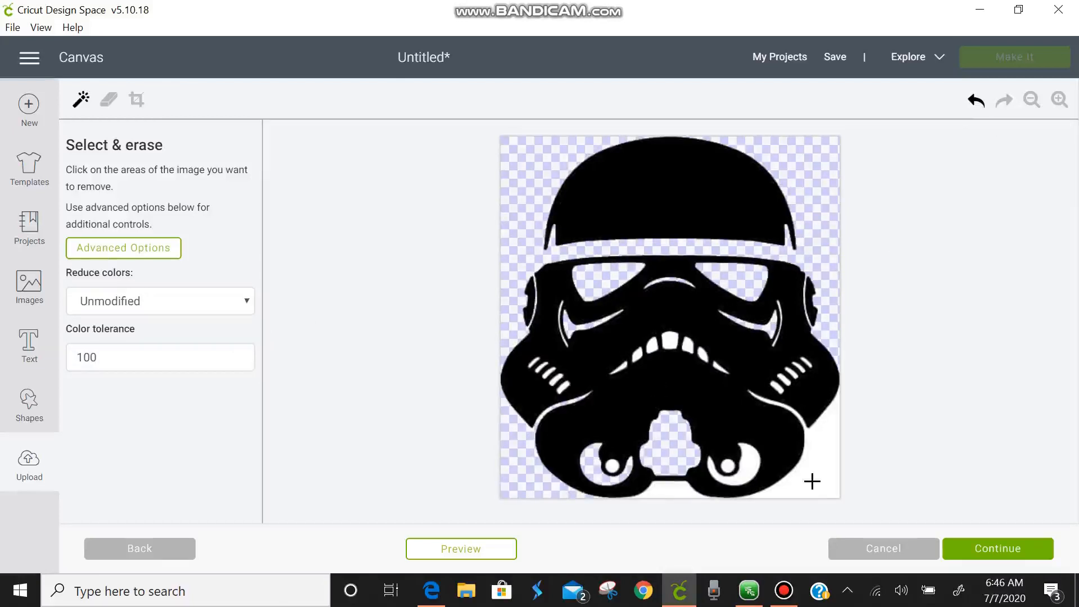
click(1062, 99)
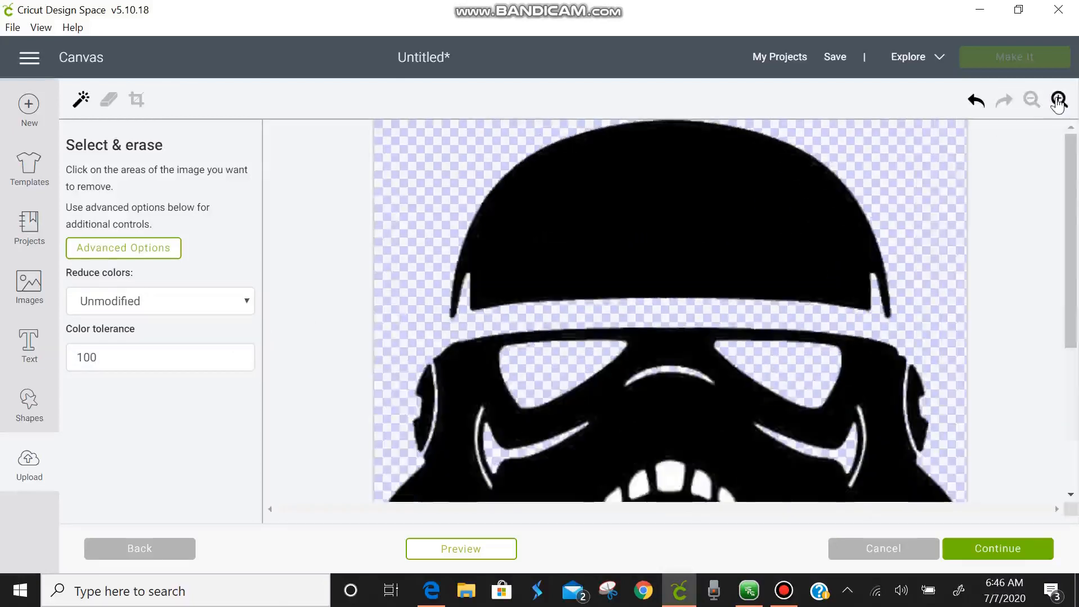
click(1031, 99)
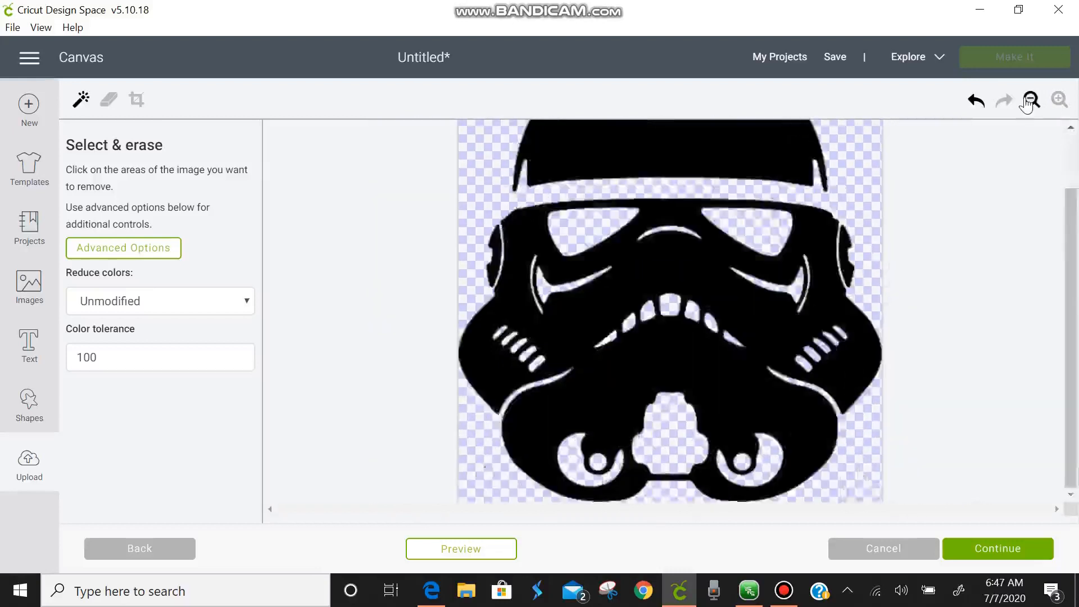
click(461, 548)
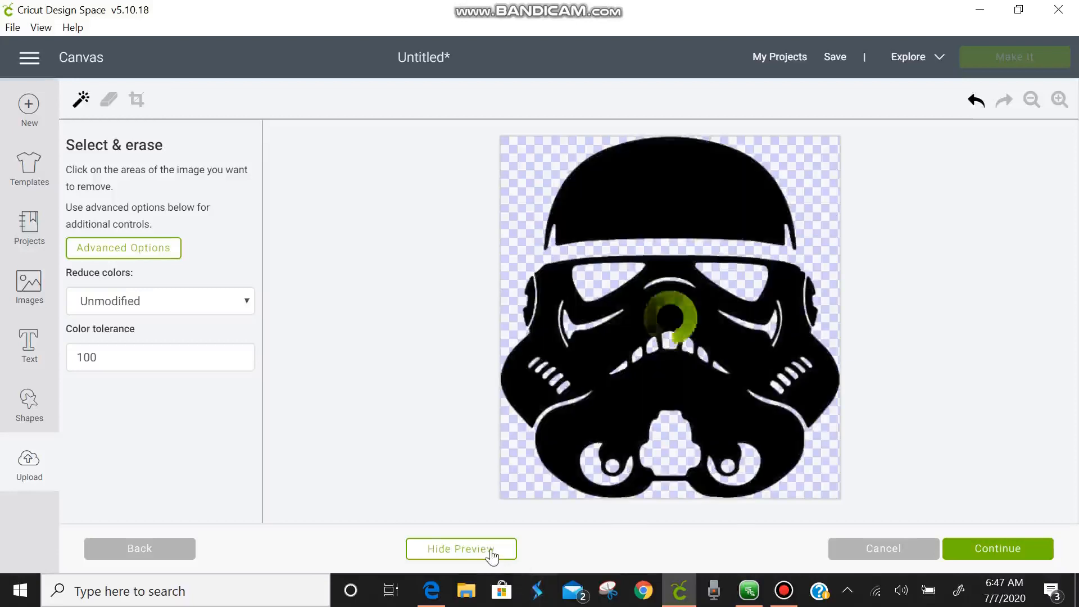
Zoom in on the helmet edges and toggle the cut preview to check only the black helmet remains.
click(461, 548)
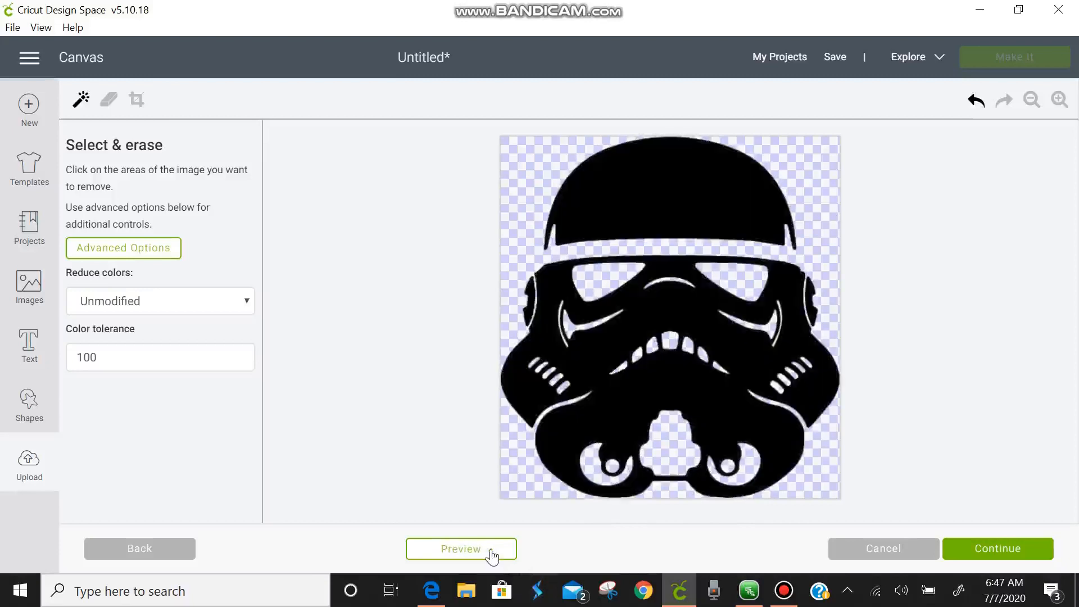
click(1059, 99)
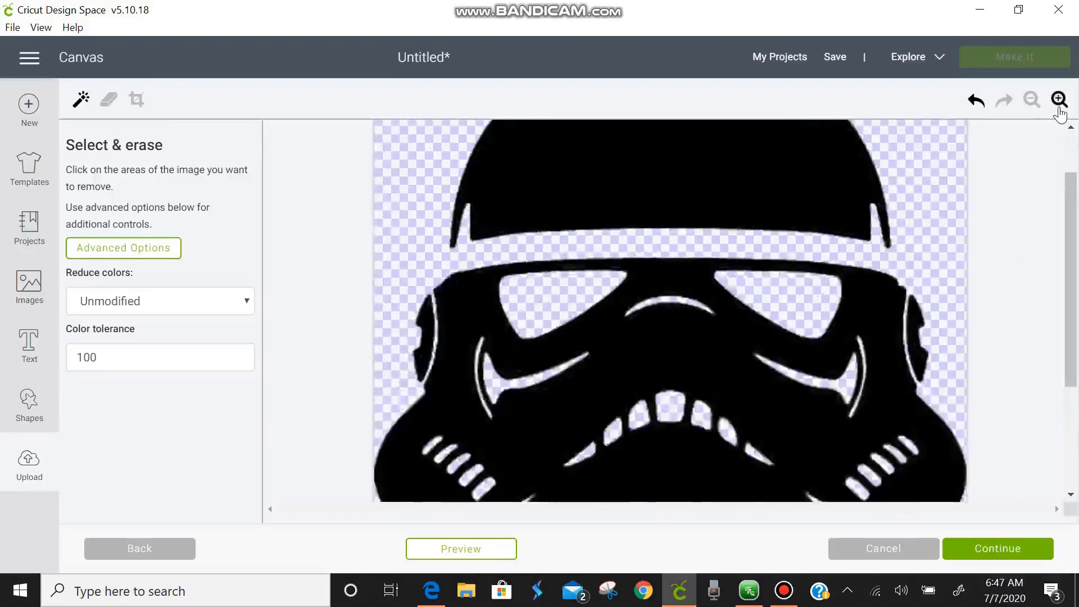
click(1059, 99)
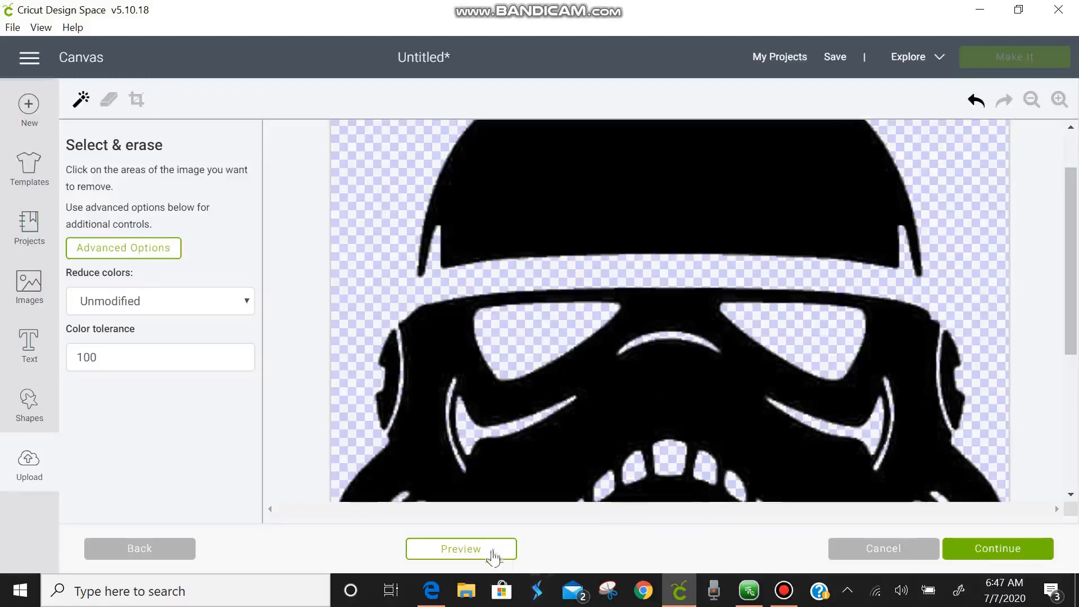
click(461, 548)
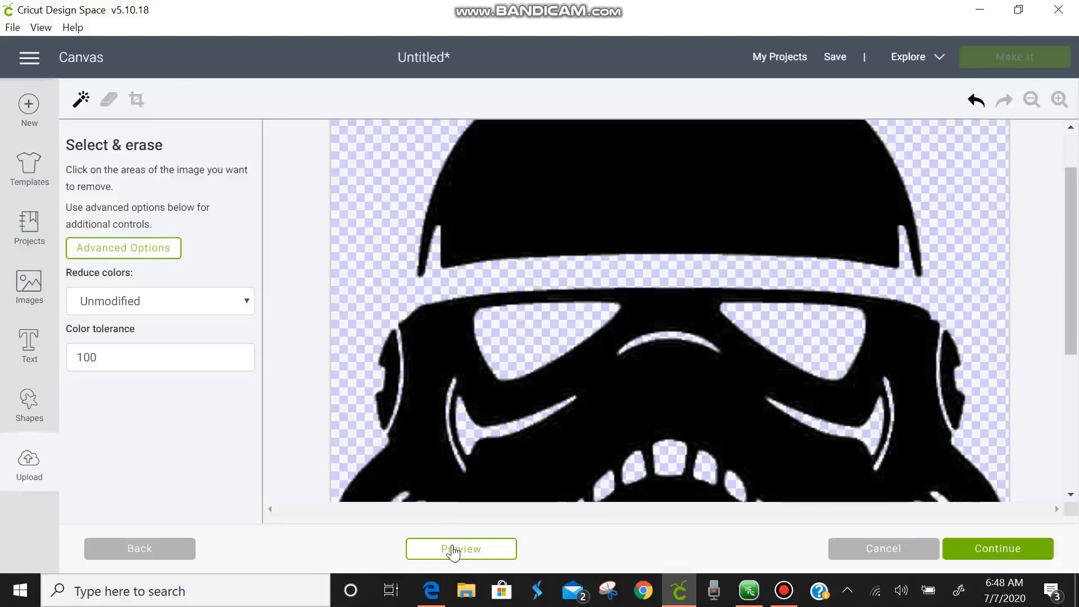
click(461, 548)
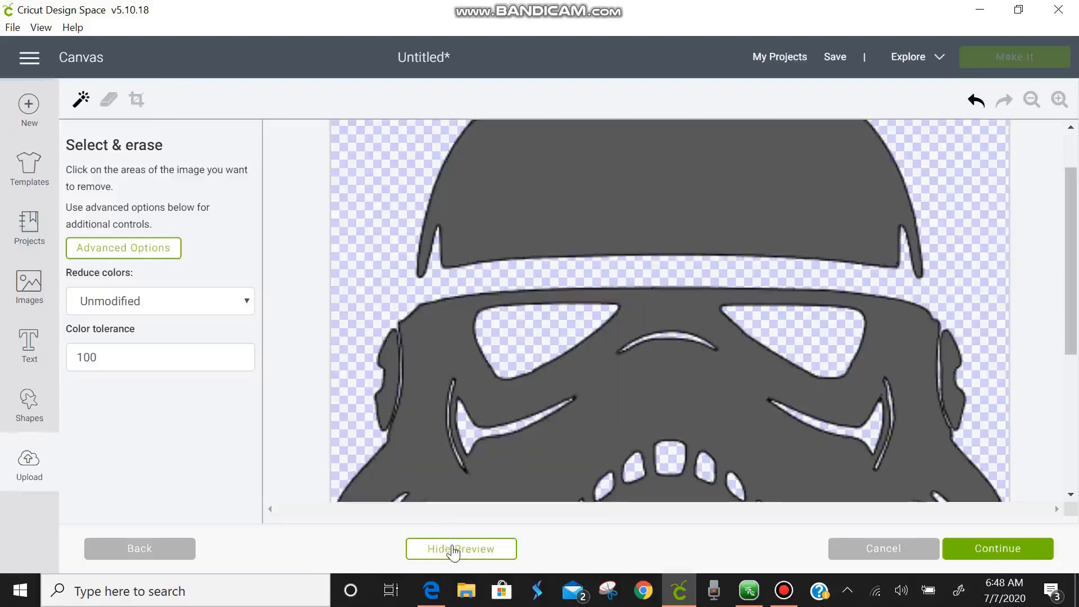
click(461, 548)
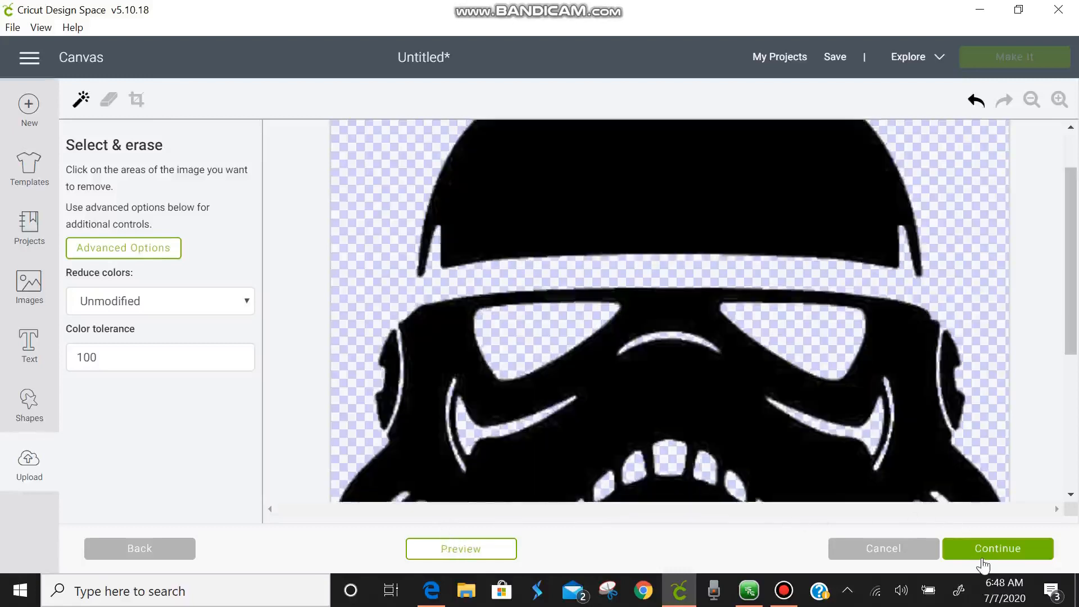
Save the helmet as a cut image renamed from its default name to 'STORM TROOPER'.
click(998, 549)
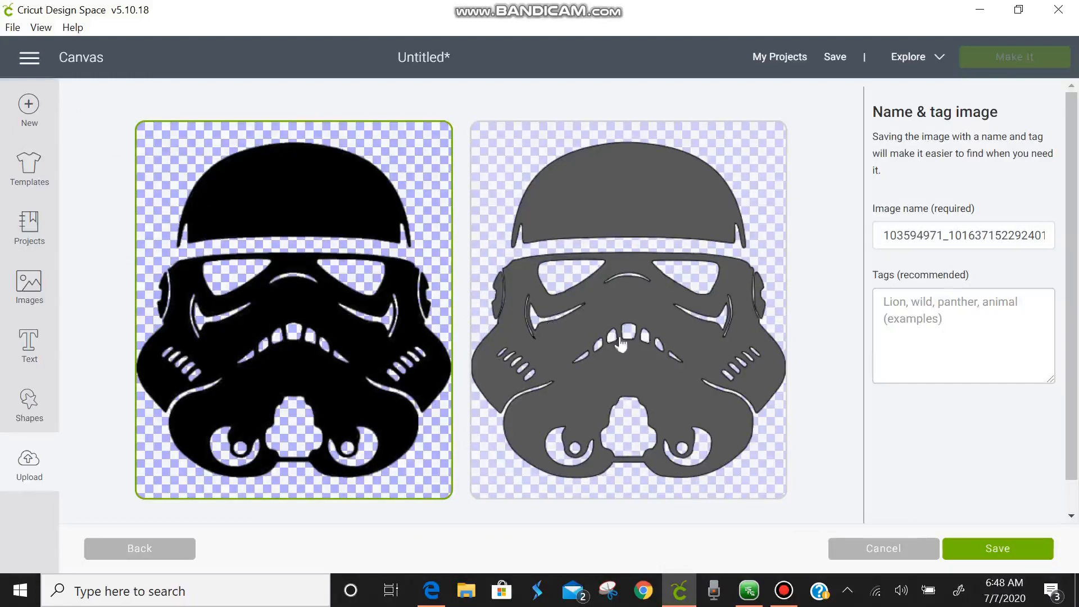
mouse_move(330, 369)
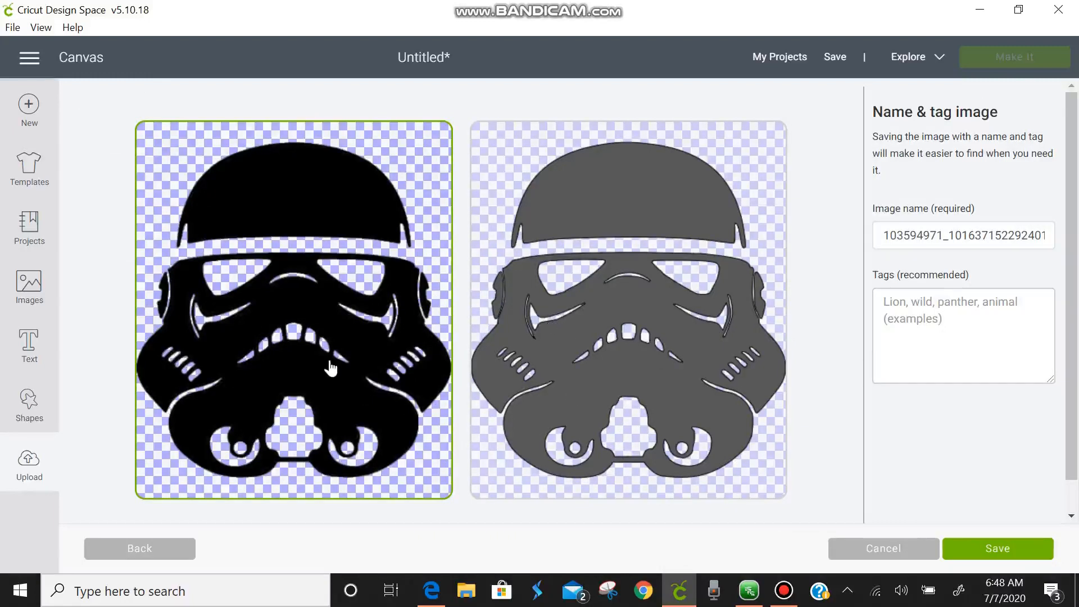
mouse_move(581, 384)
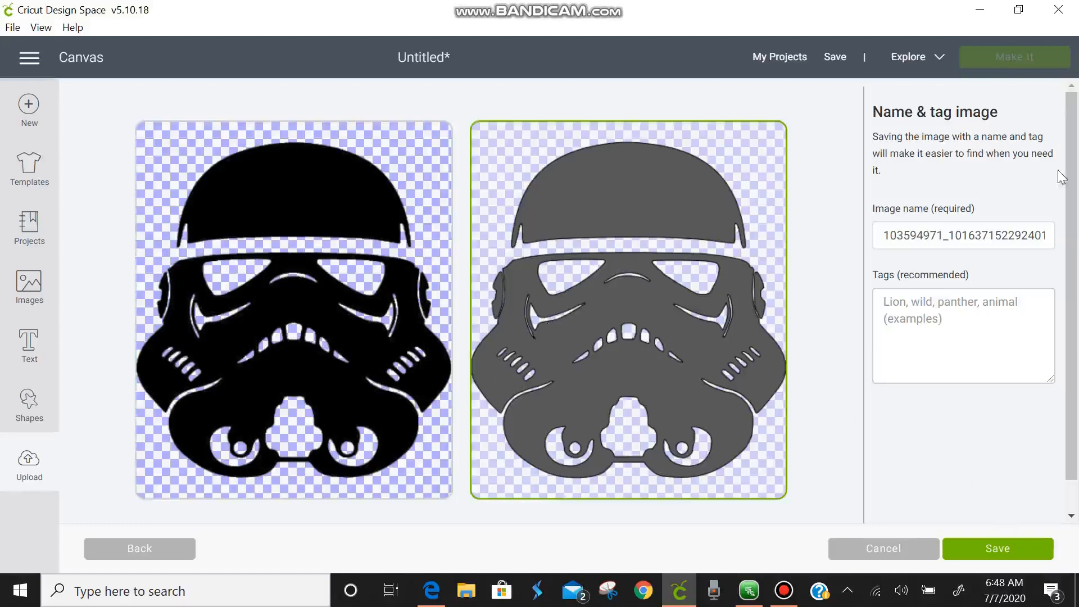
triple_click(963, 235)
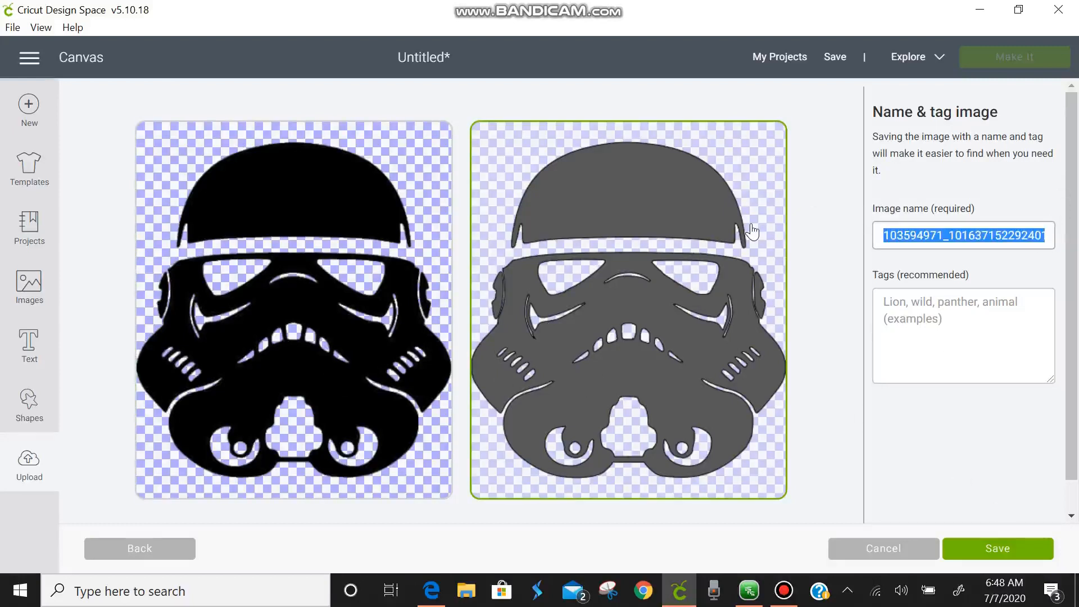
text(2_8495041815667090735_n)
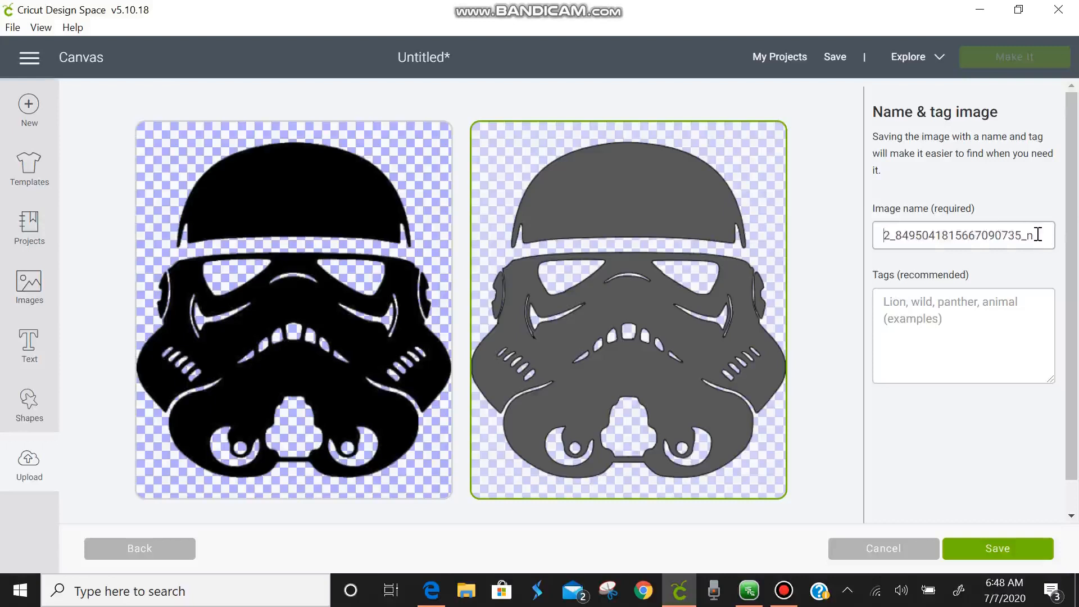
text(ST)
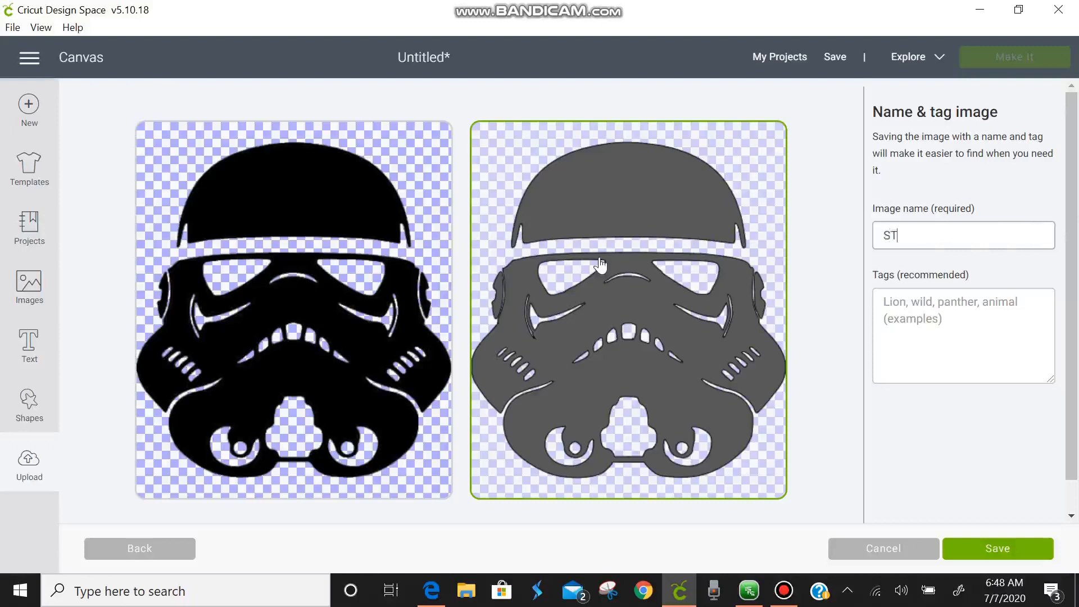
text(ORM)
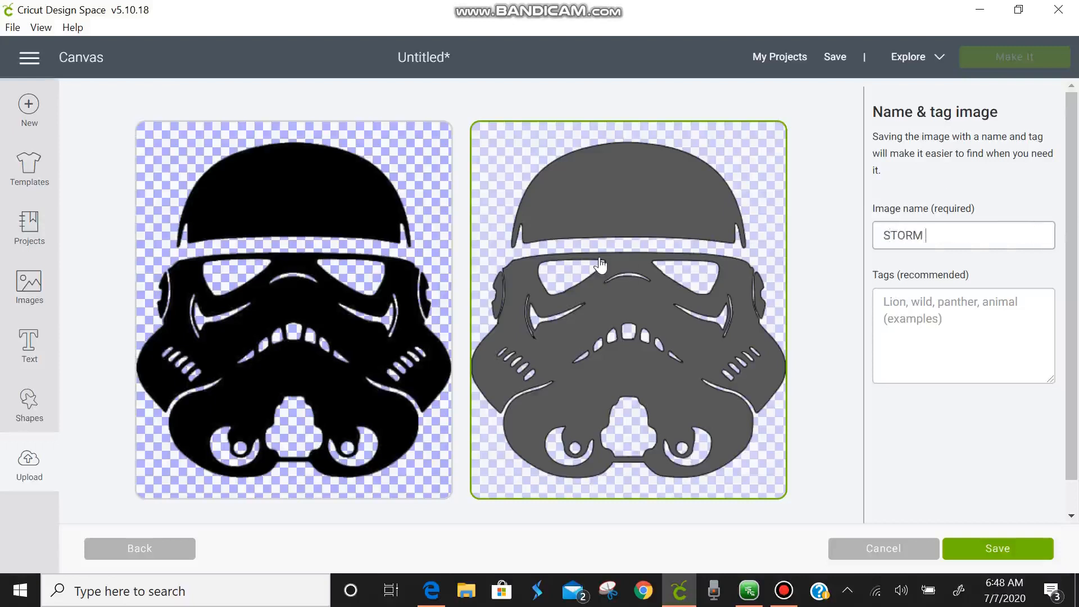
text(TROOPER)
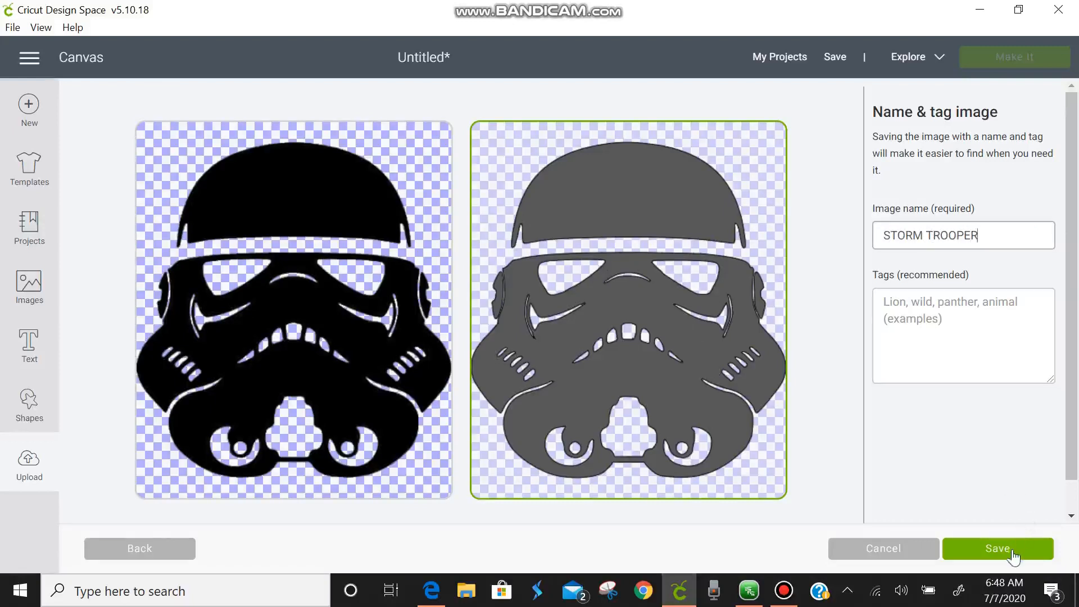
click(998, 549)
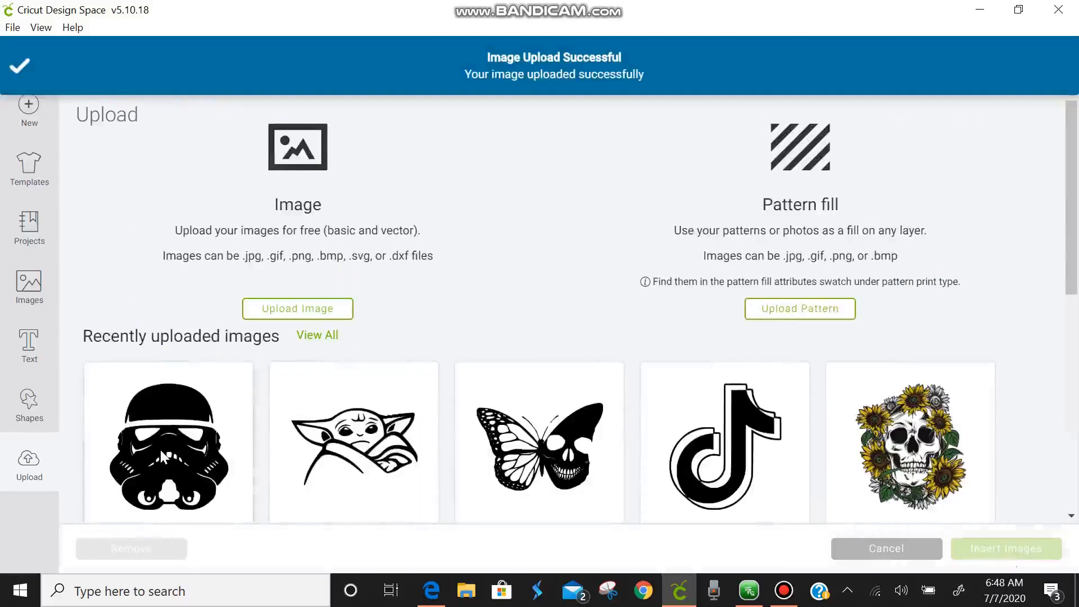
Insert the Storm Trooper helmet from recent uploads onto the canvas.
click(167, 443)
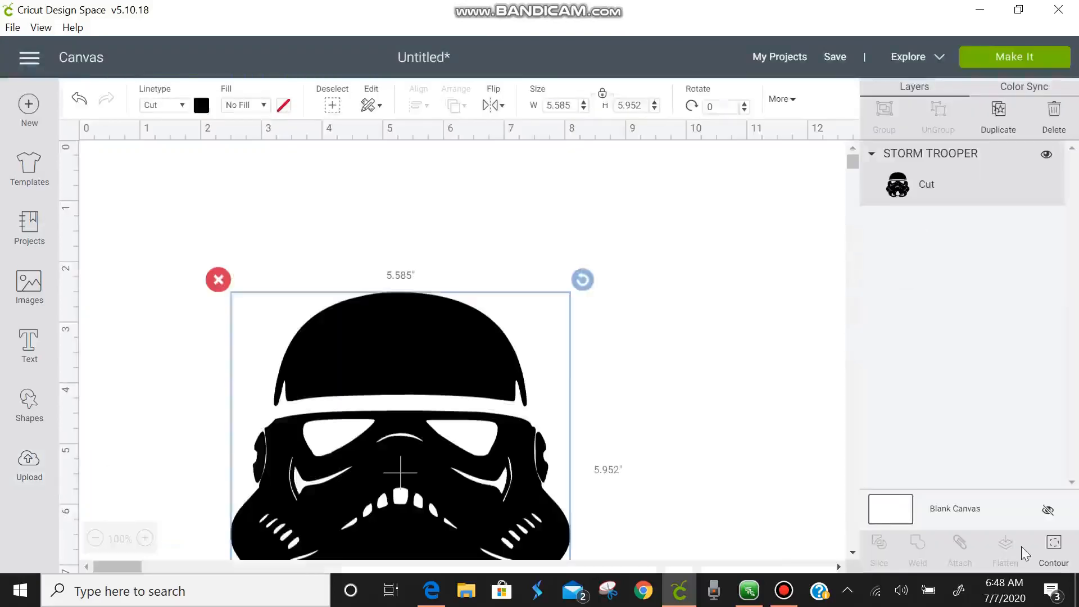
mouse_move(319, 286)
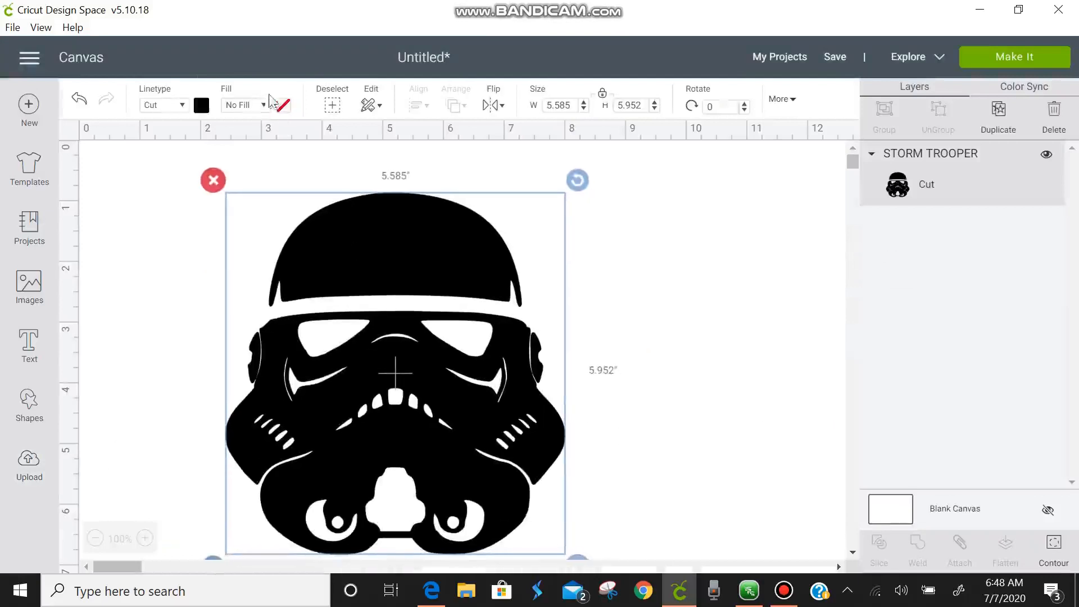
Try a Print fill on the helmet layer, then return it to No Fill as a plain cut.
click(244, 104)
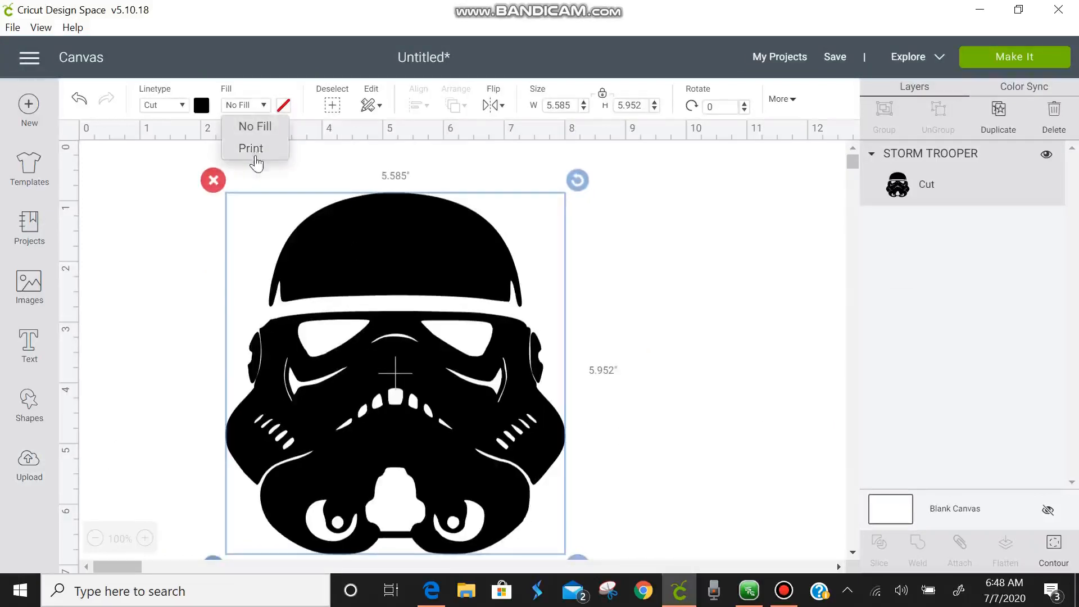
click(250, 148)
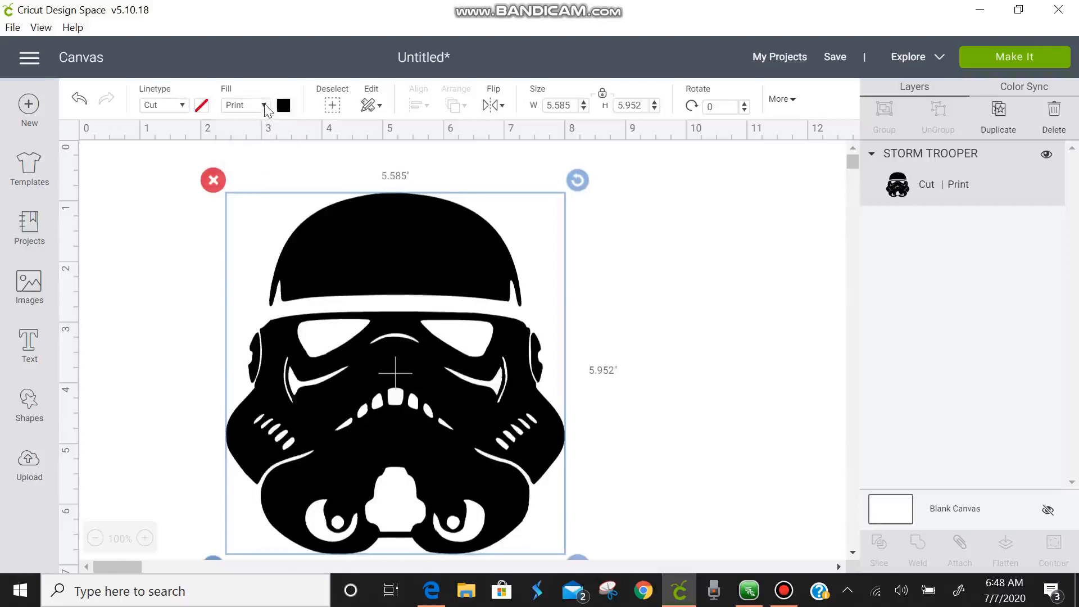
click(241, 104)
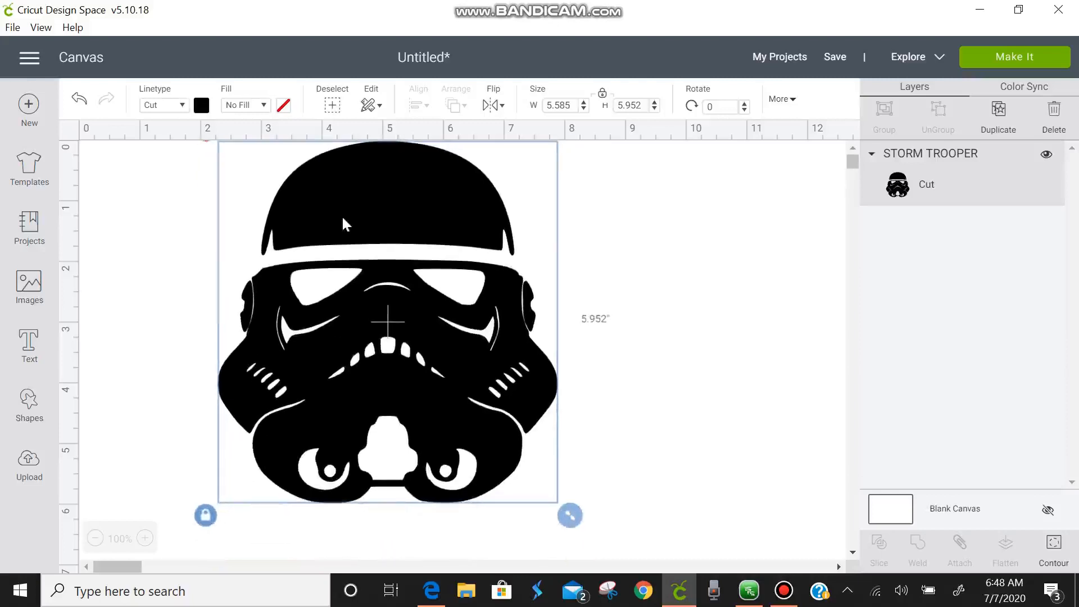
click(246, 105)
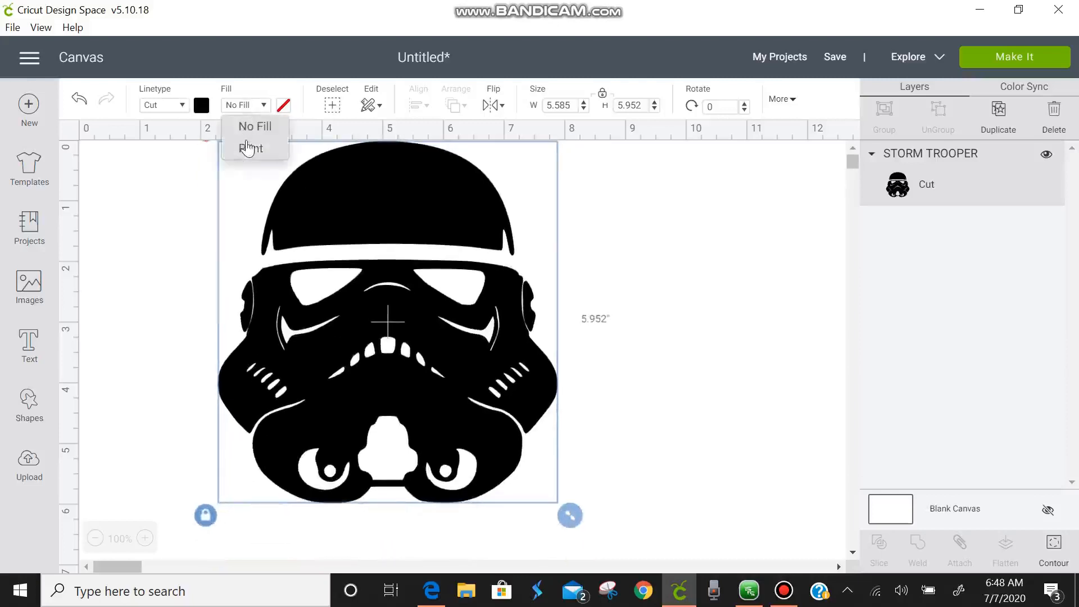
click(252, 148)
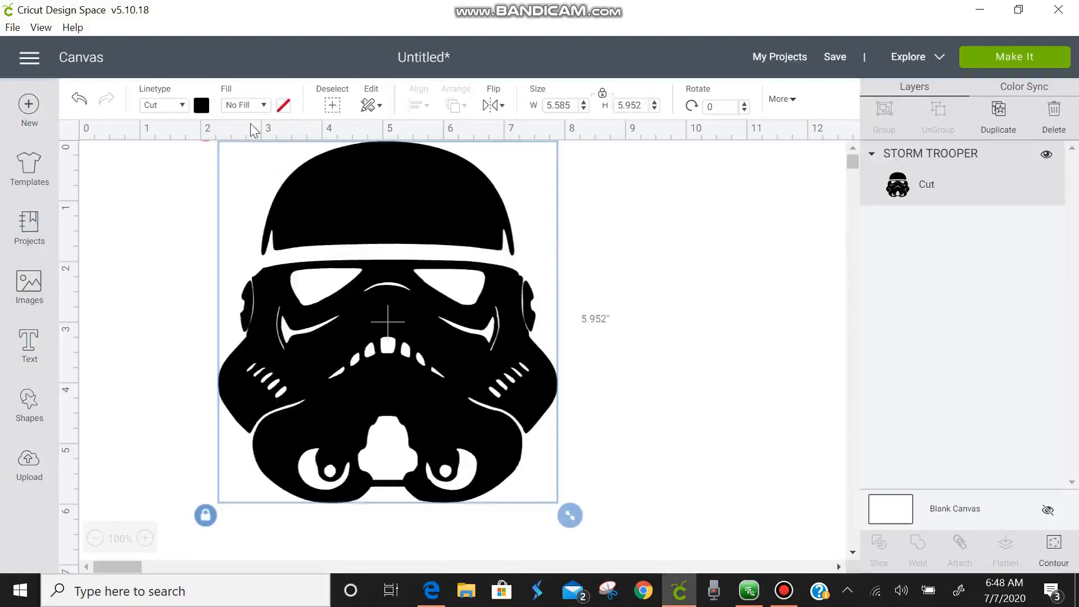
mouse_move(989, 225)
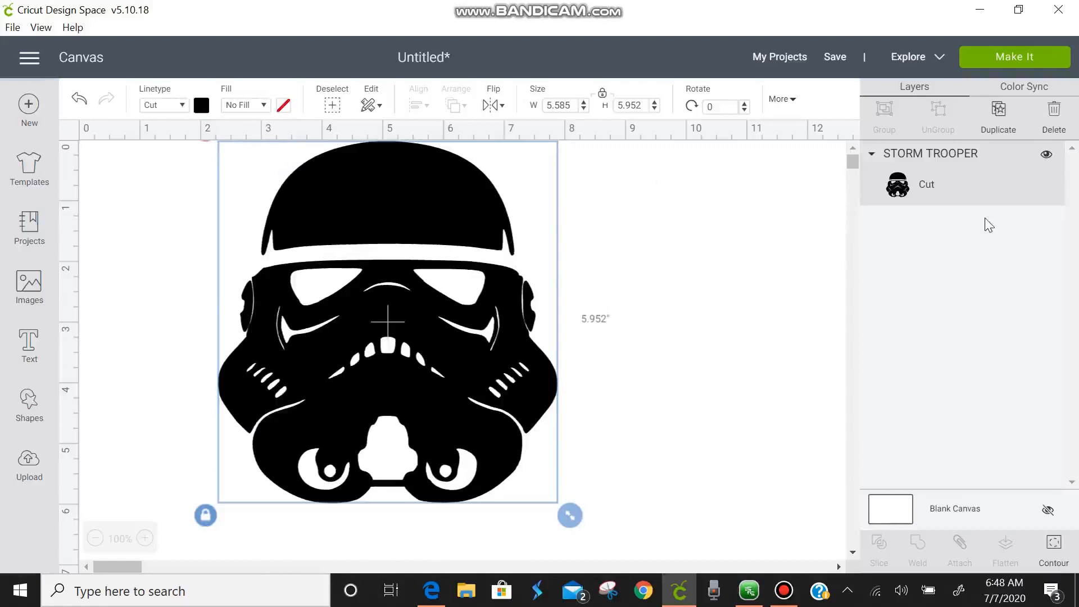